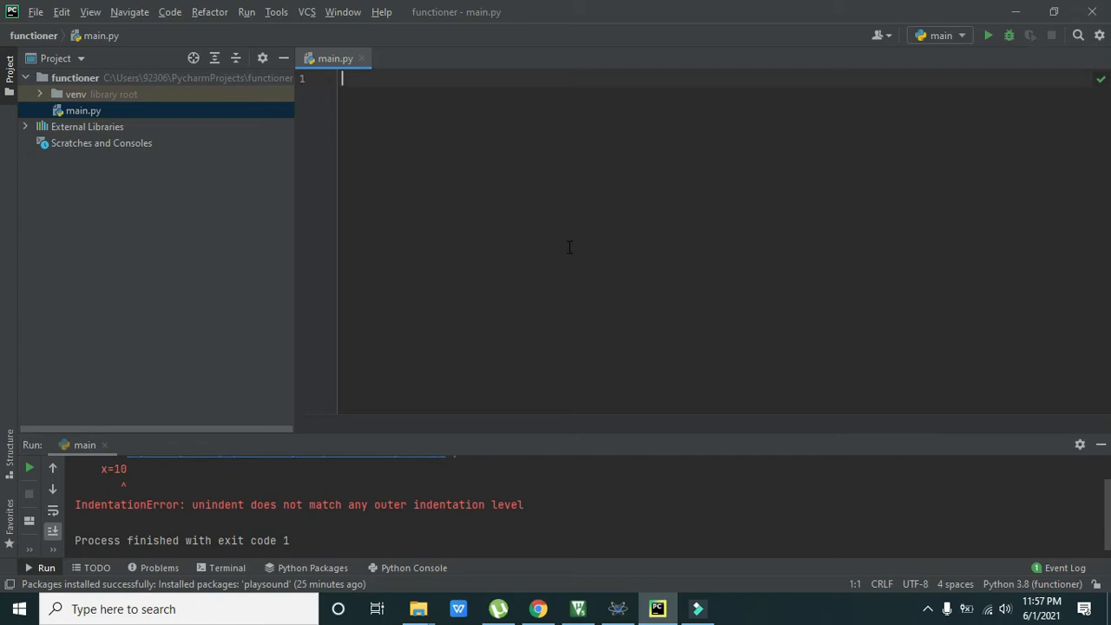
- Write def delta(a,b) in main.py with sum=a+b and return sum on indented lines
type("def")
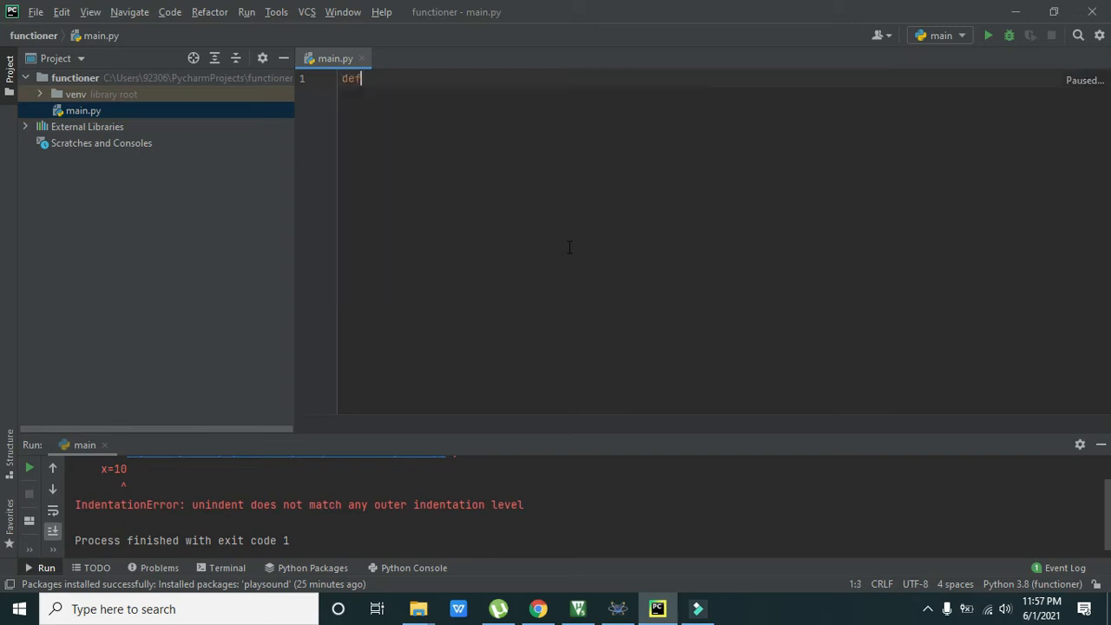
type("delta(a")
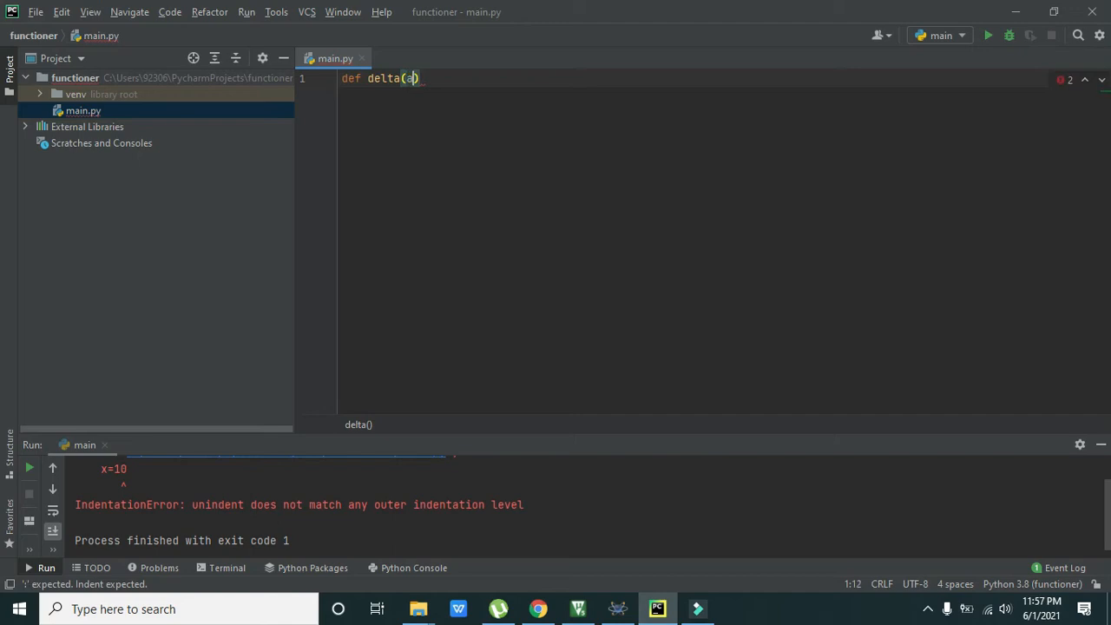
type(",b")
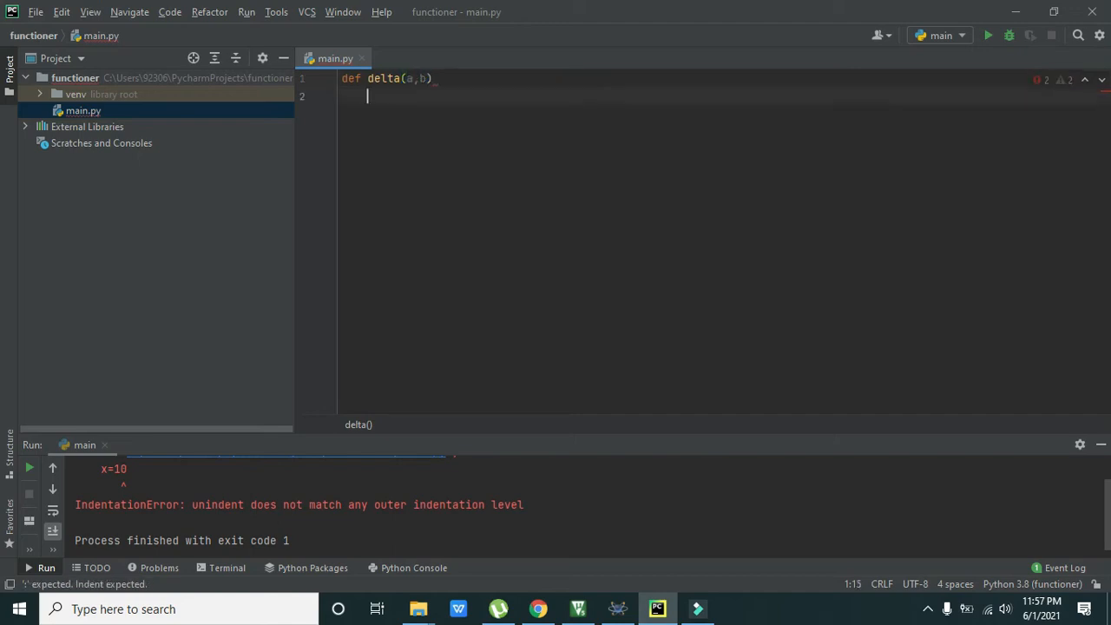
type("return")
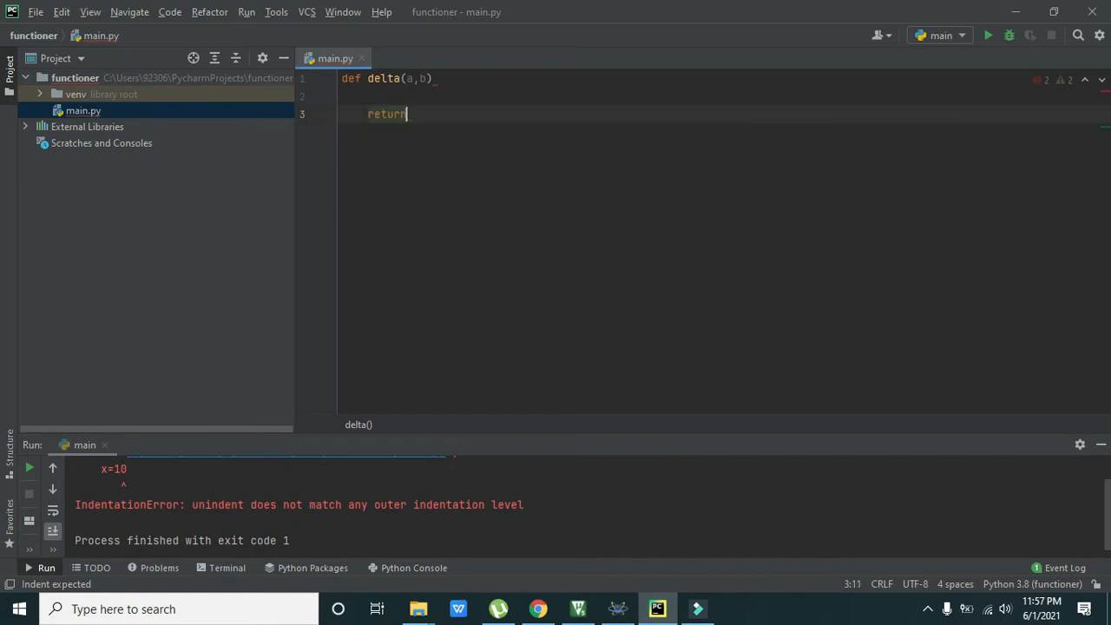
type("sum")
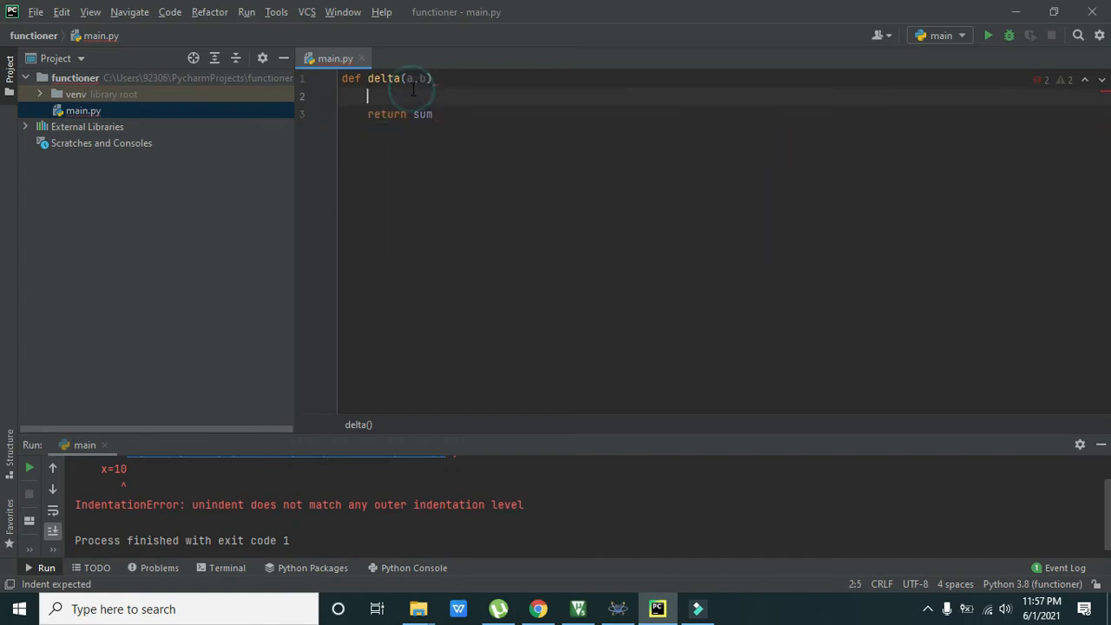
type("sum=a+")
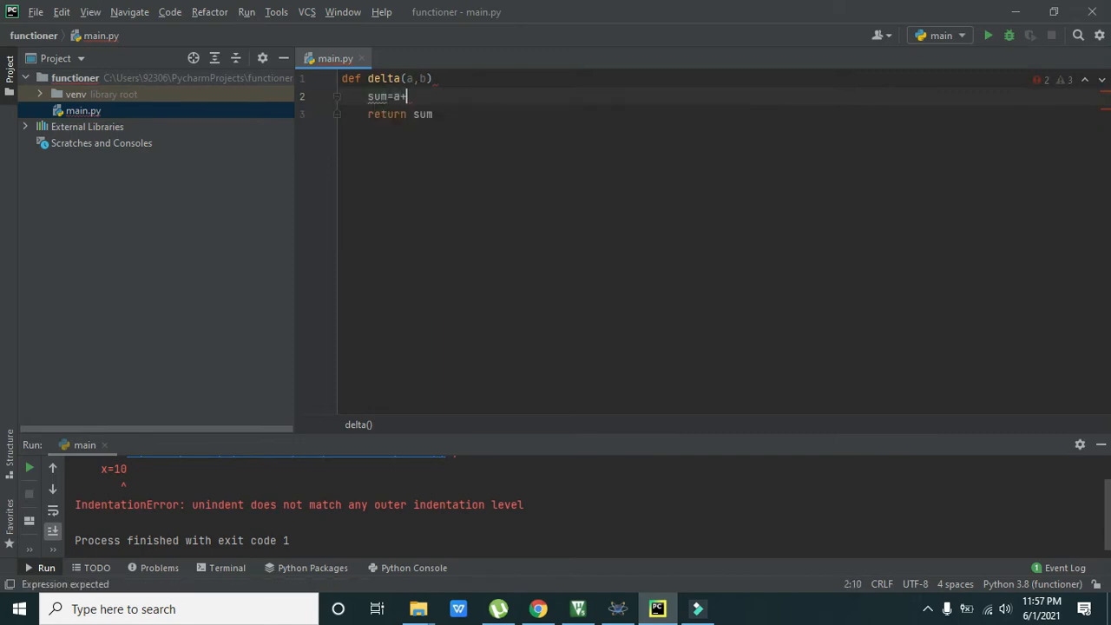
type("b")
left_click(708, 78)
type(":")
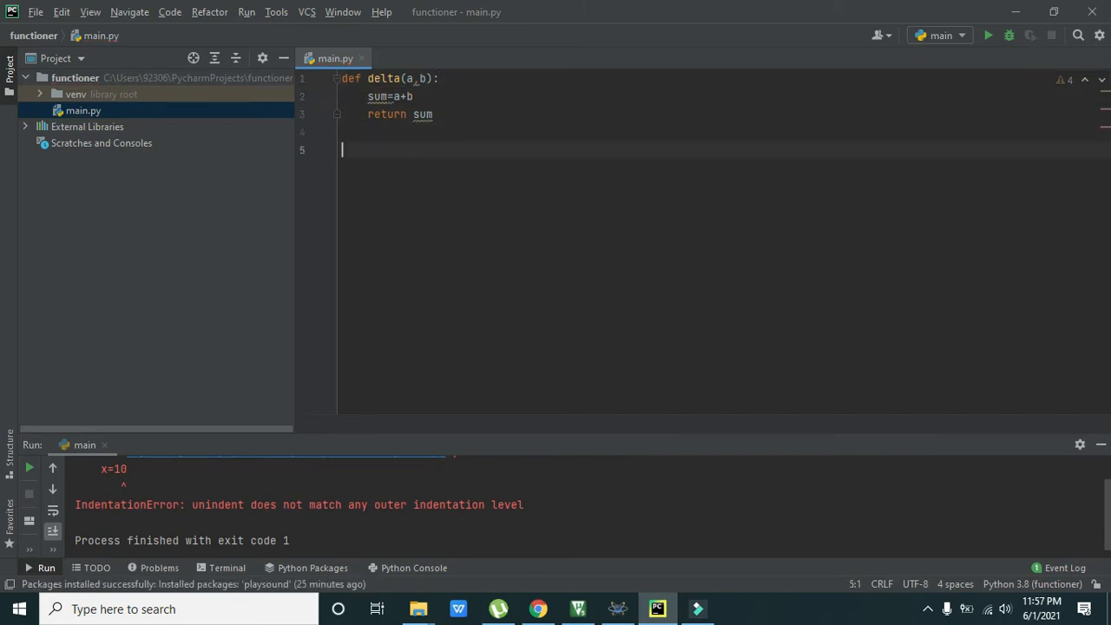
- Remove the stray 'int', then add r=10, g=12 and sum=delta(r,g) below the function
type("int")
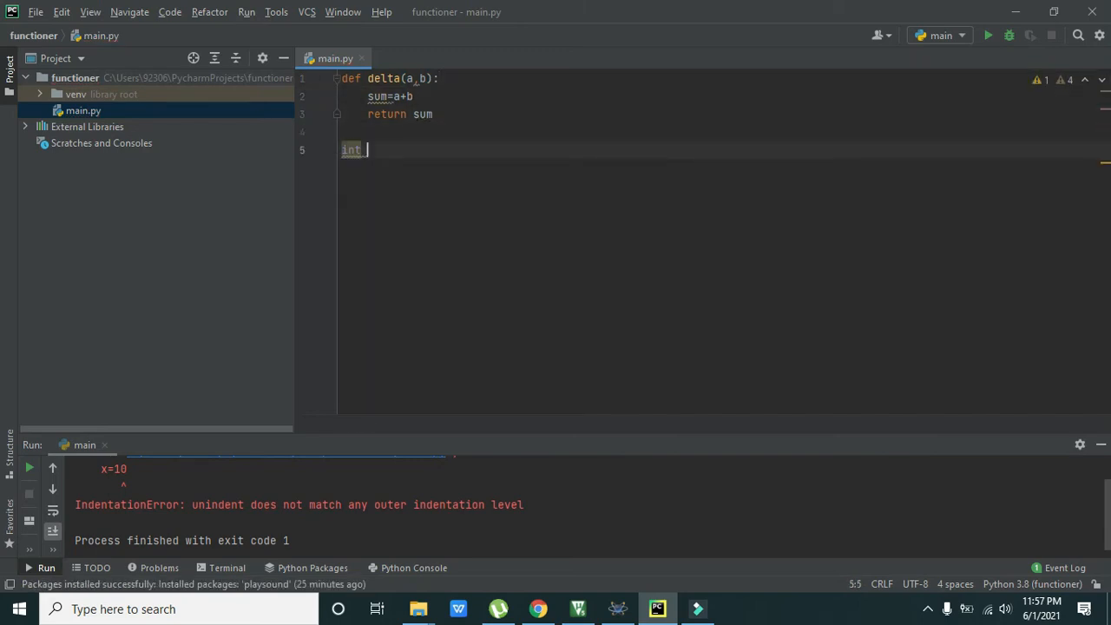
key("BackSpace")
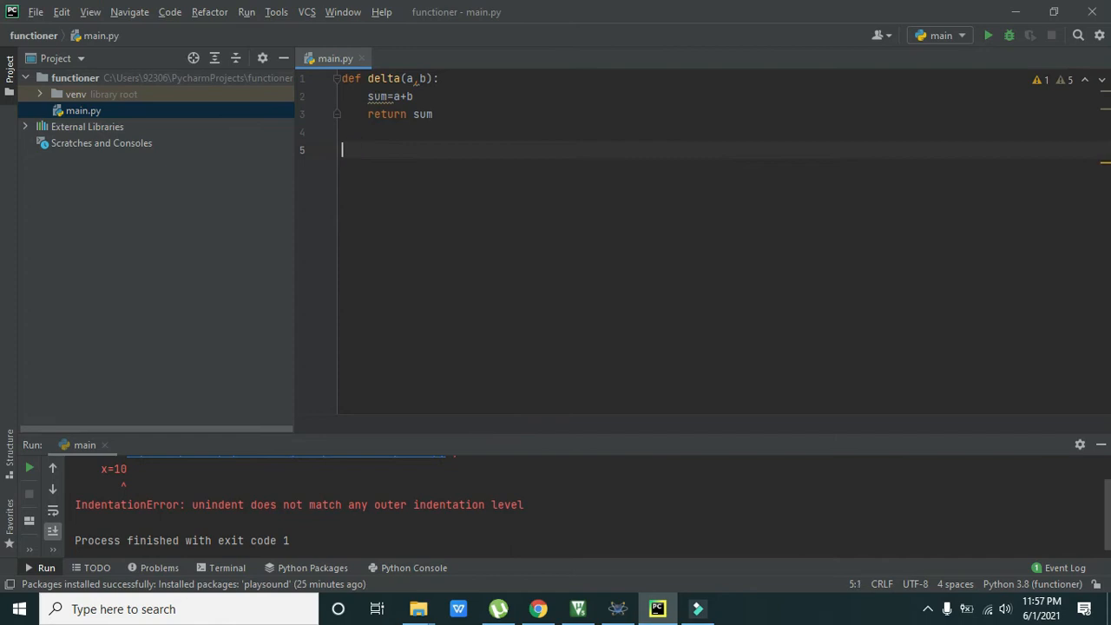
type("r=10")
type("g")
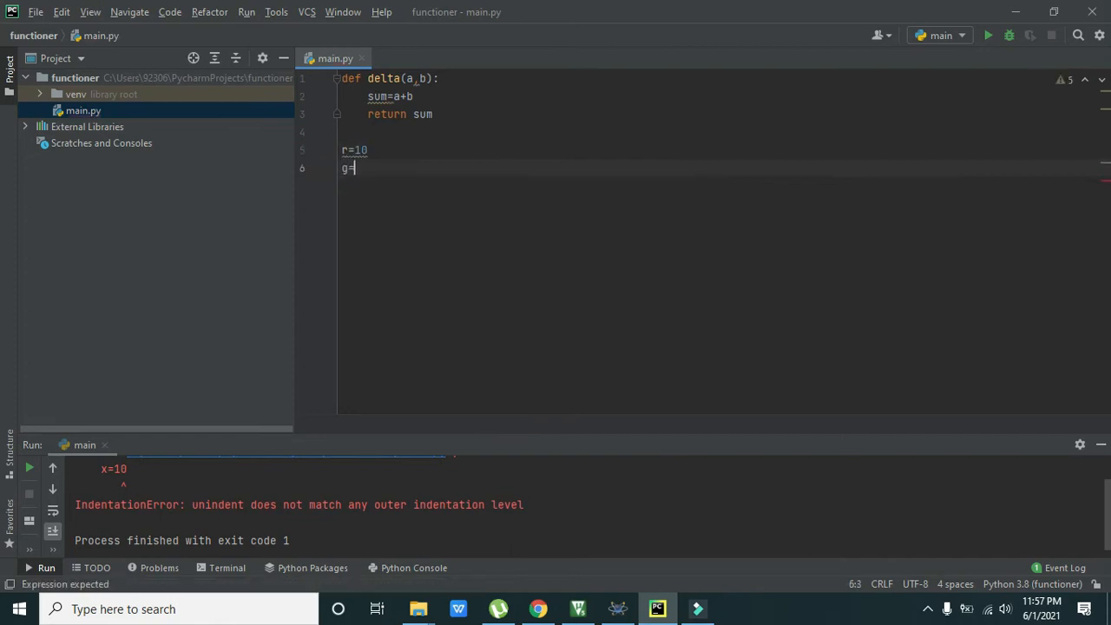
type("=12")
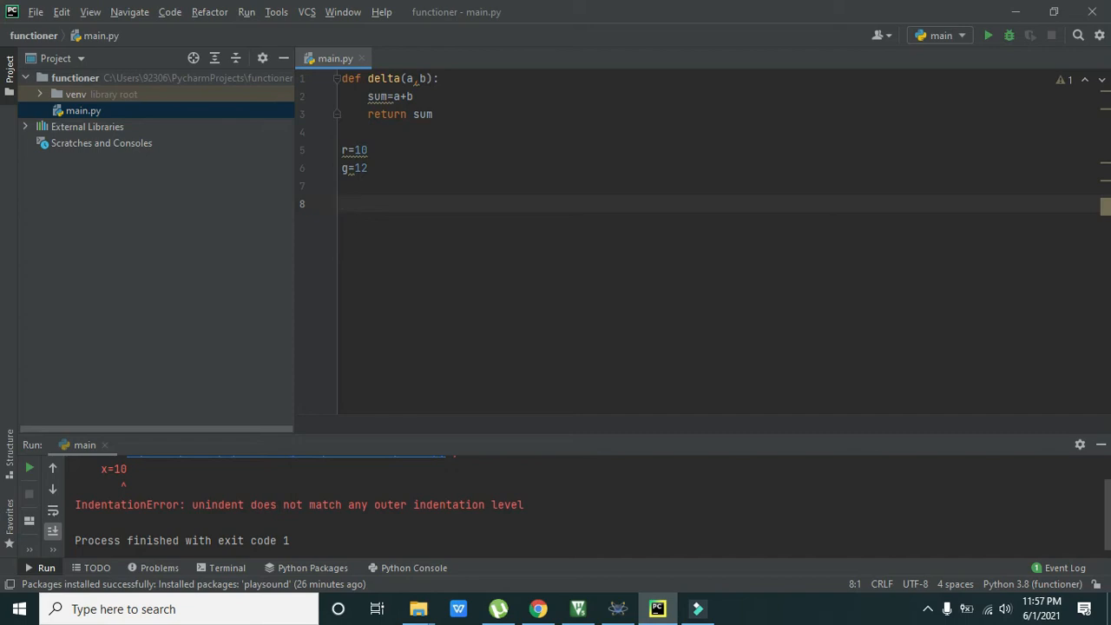
type("sum=")
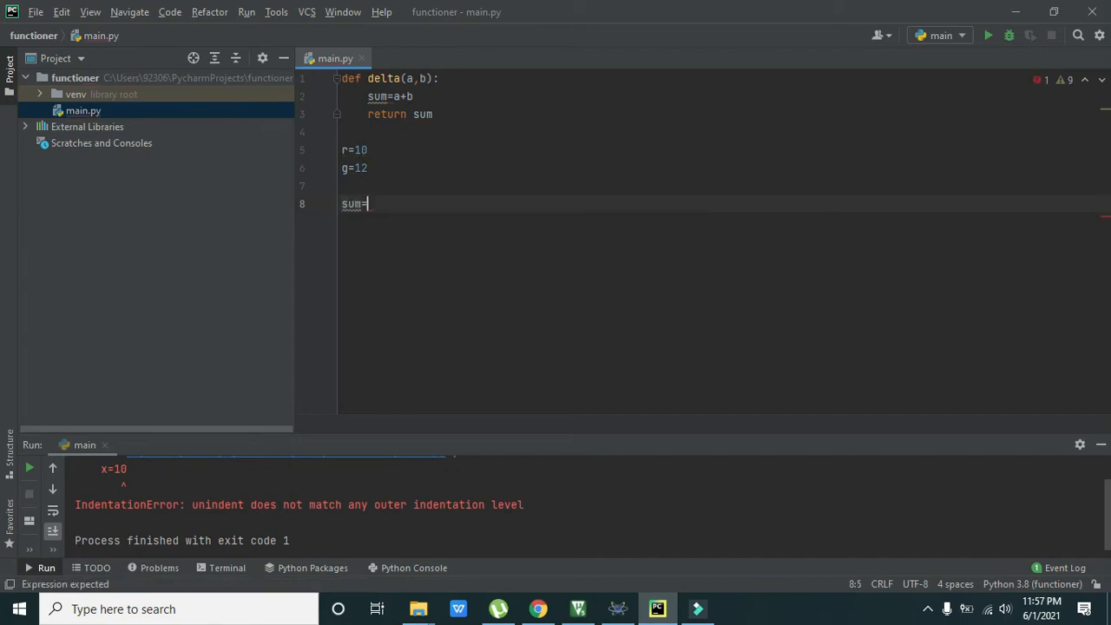
type("delta()")
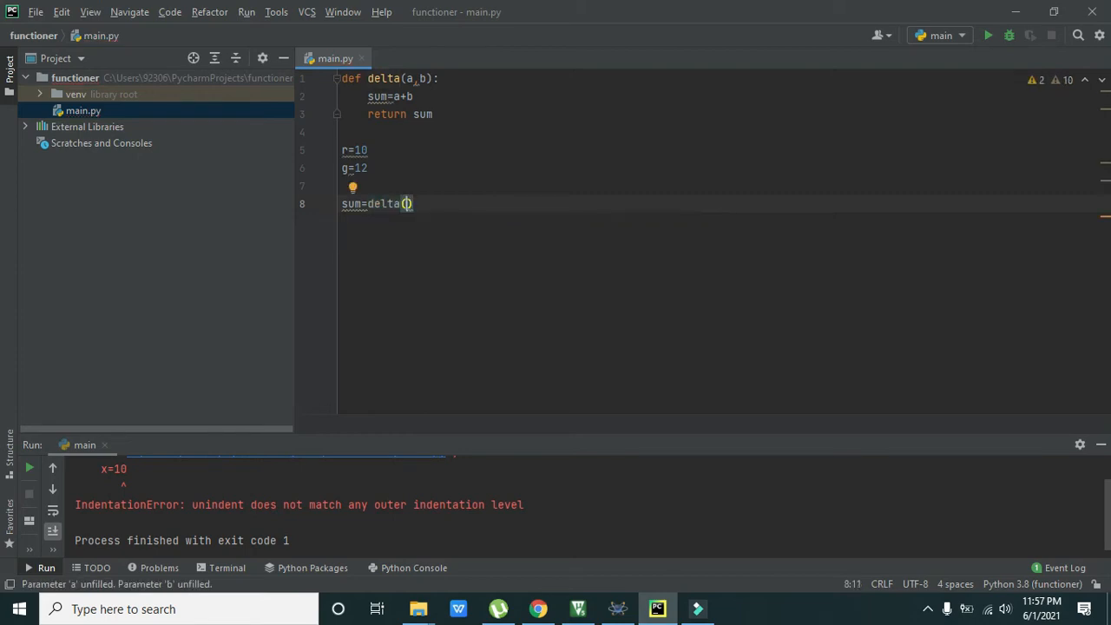
type("r,g")
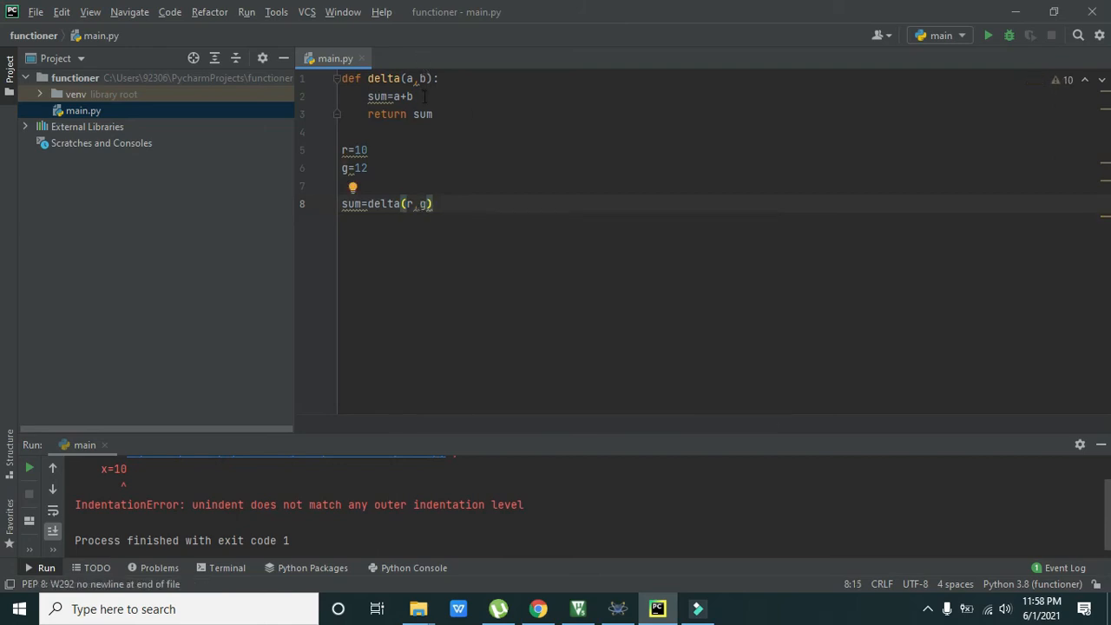
left_click(433, 114)
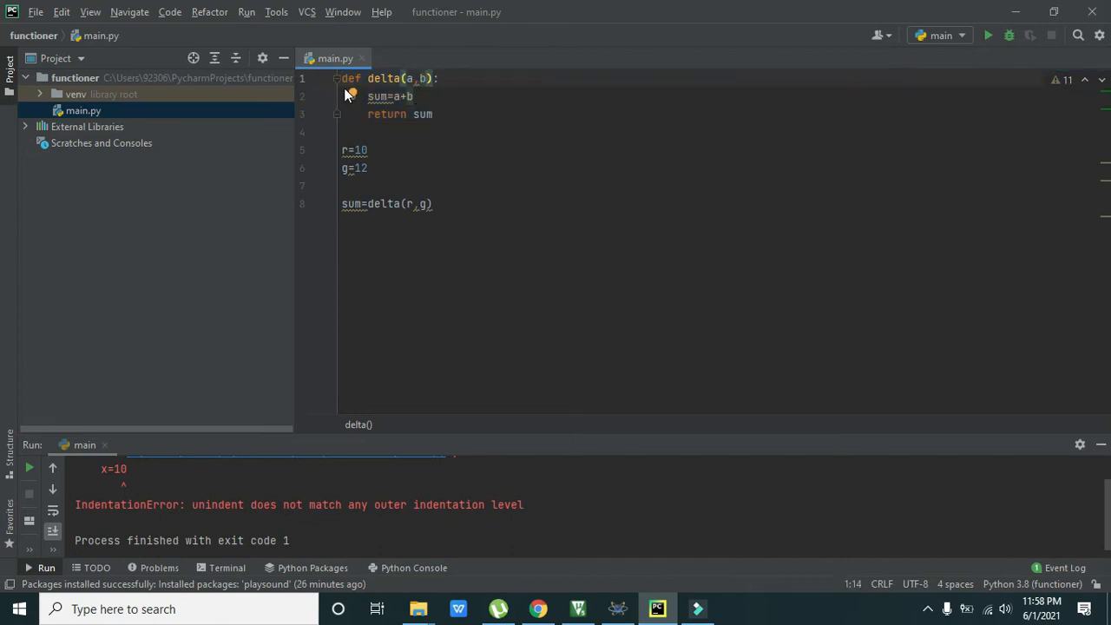
left_click(343, 78)
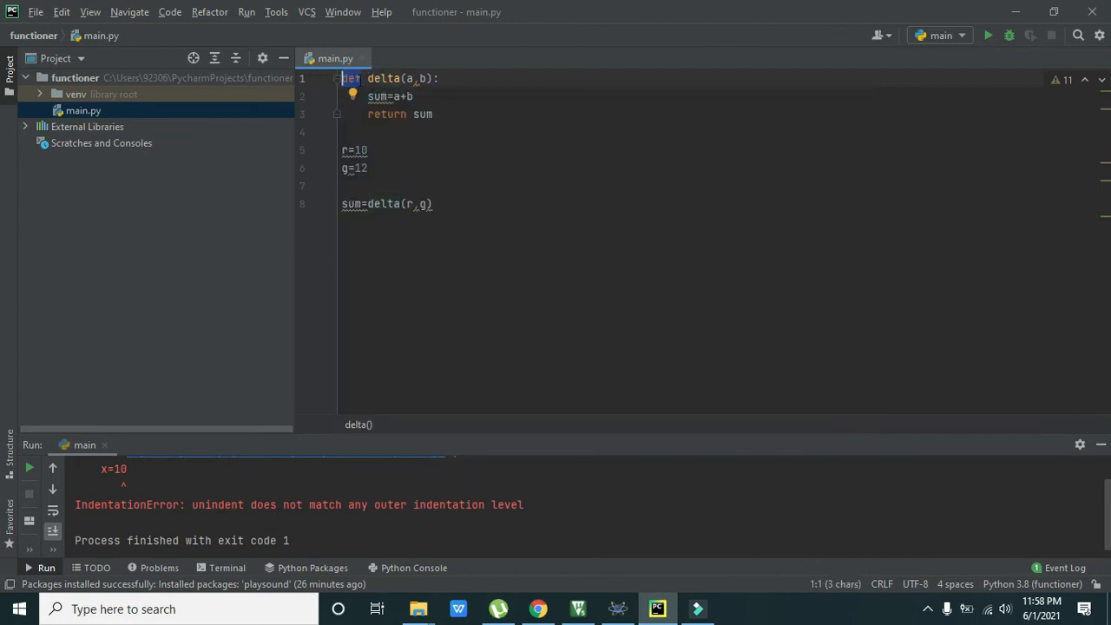
left_click(354, 79)
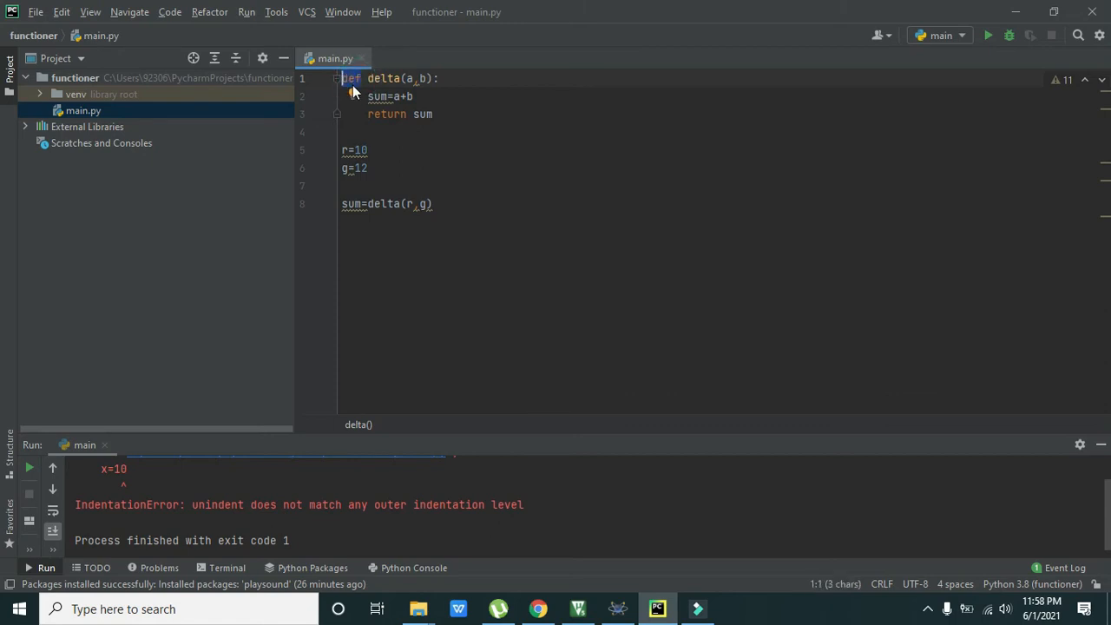
double_click(383, 78)
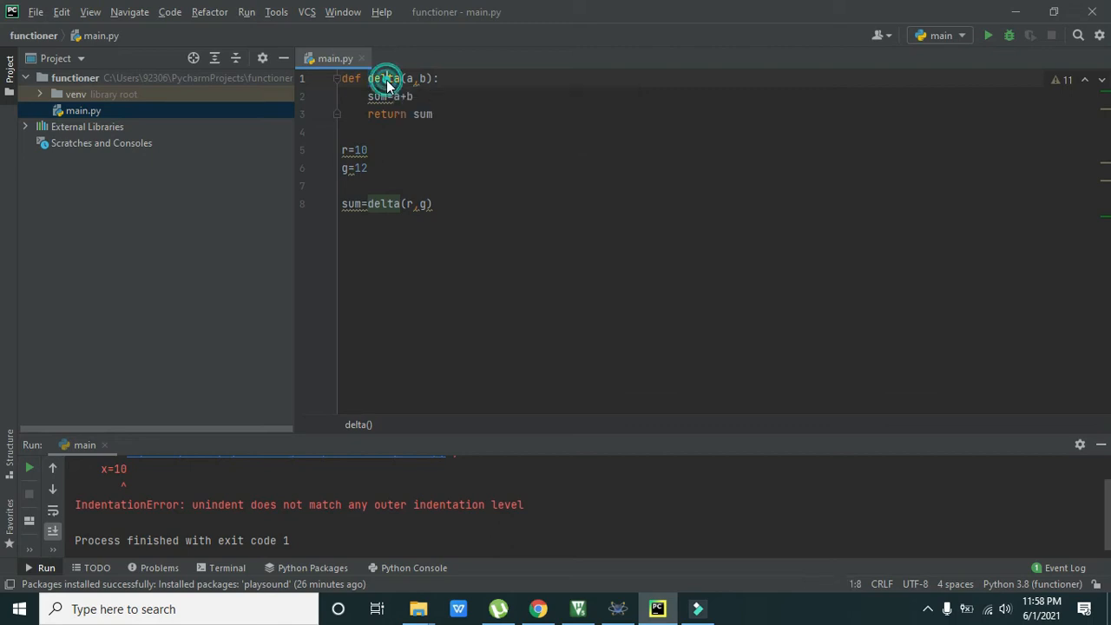
double_click(382, 78)
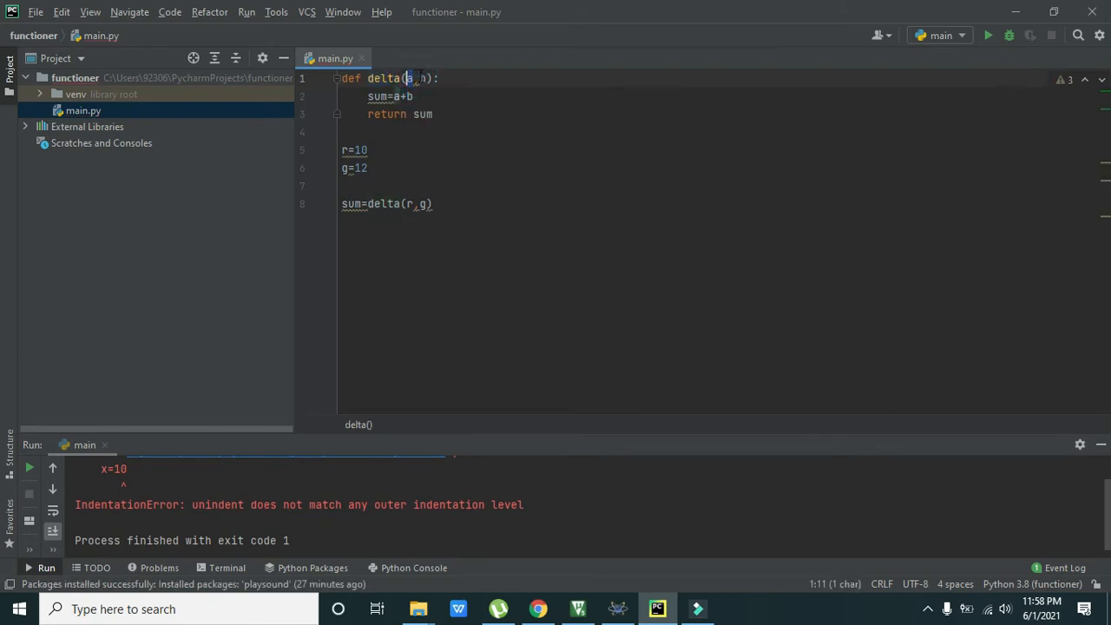
type(",b")
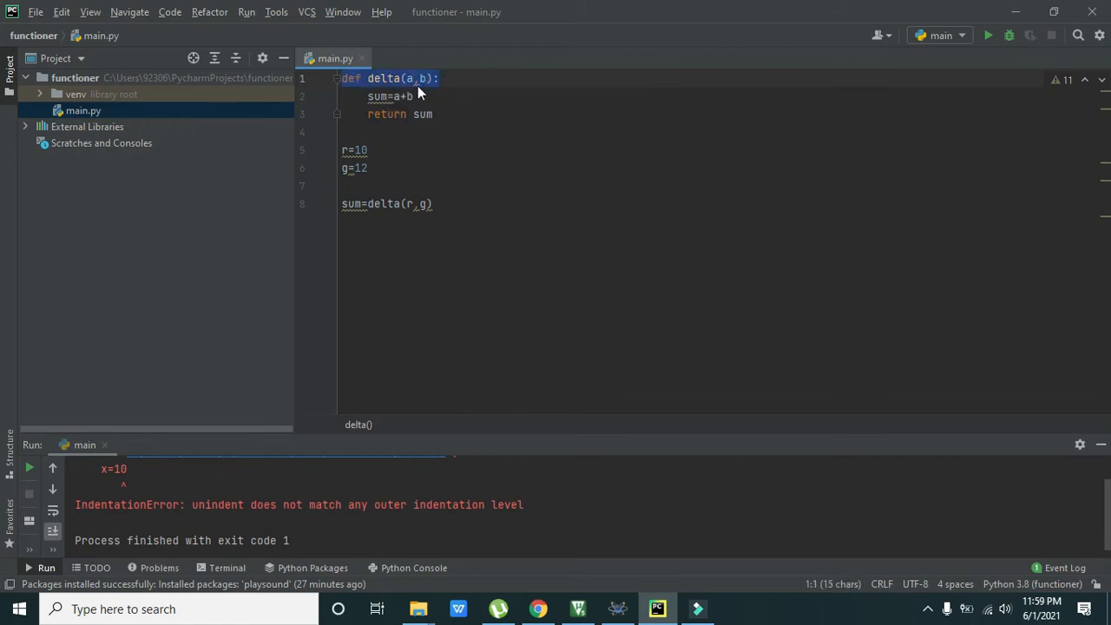
left_click(378, 97)
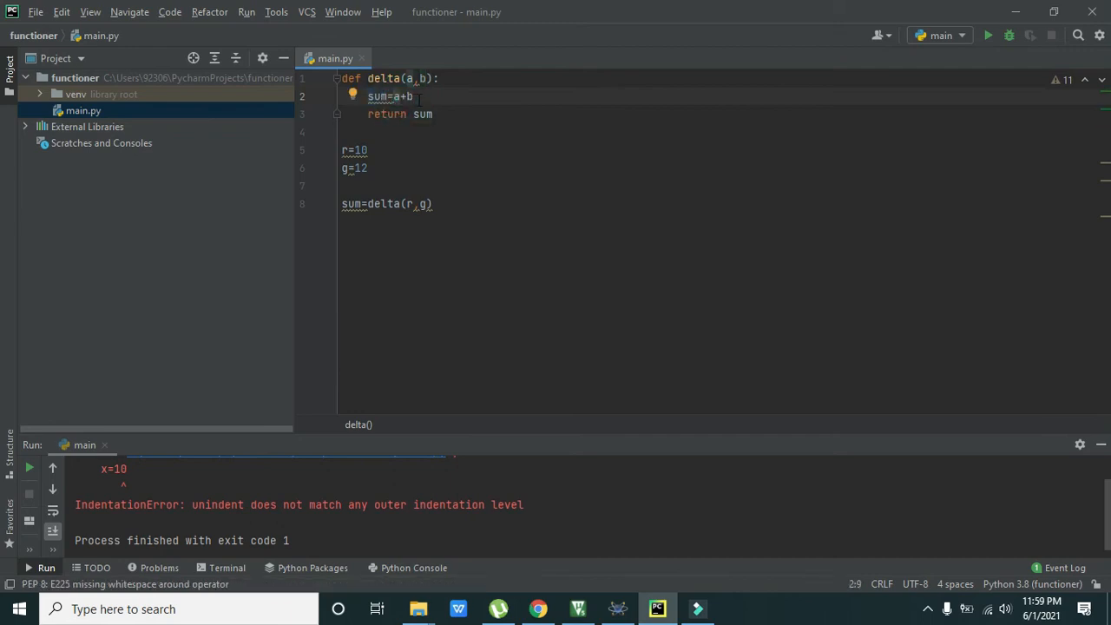
double_click(382, 78)
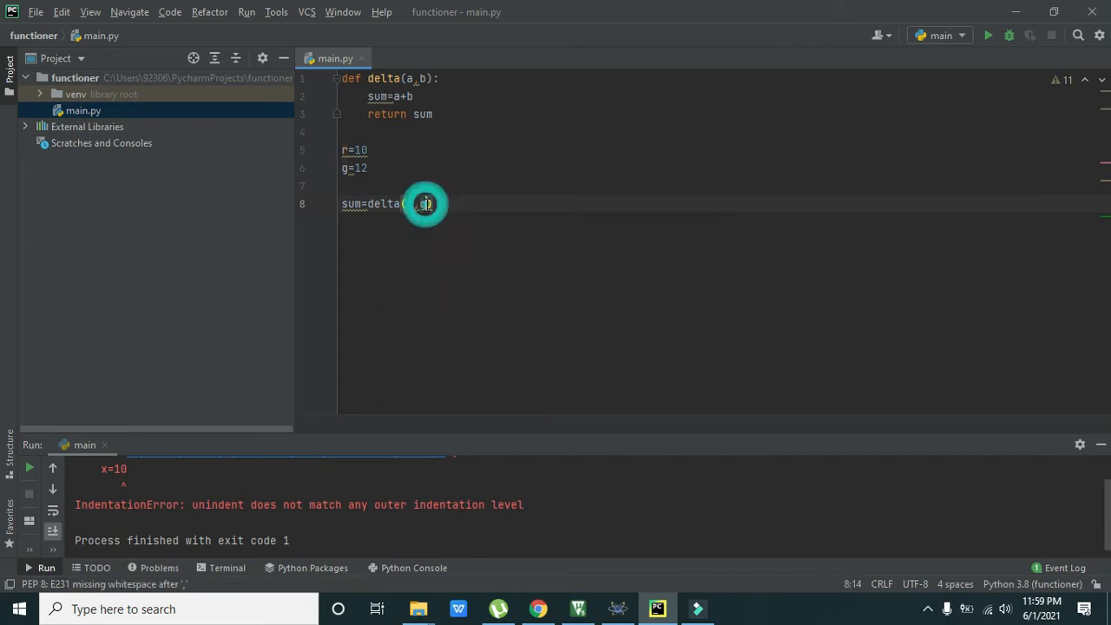
type("r,g")
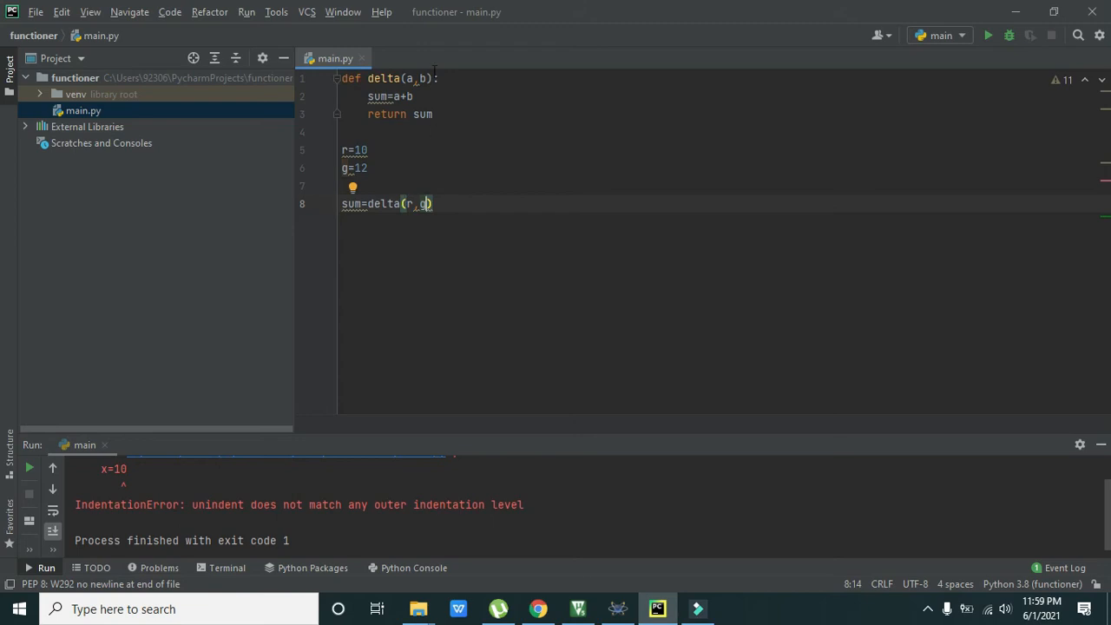
double_click(384, 78)
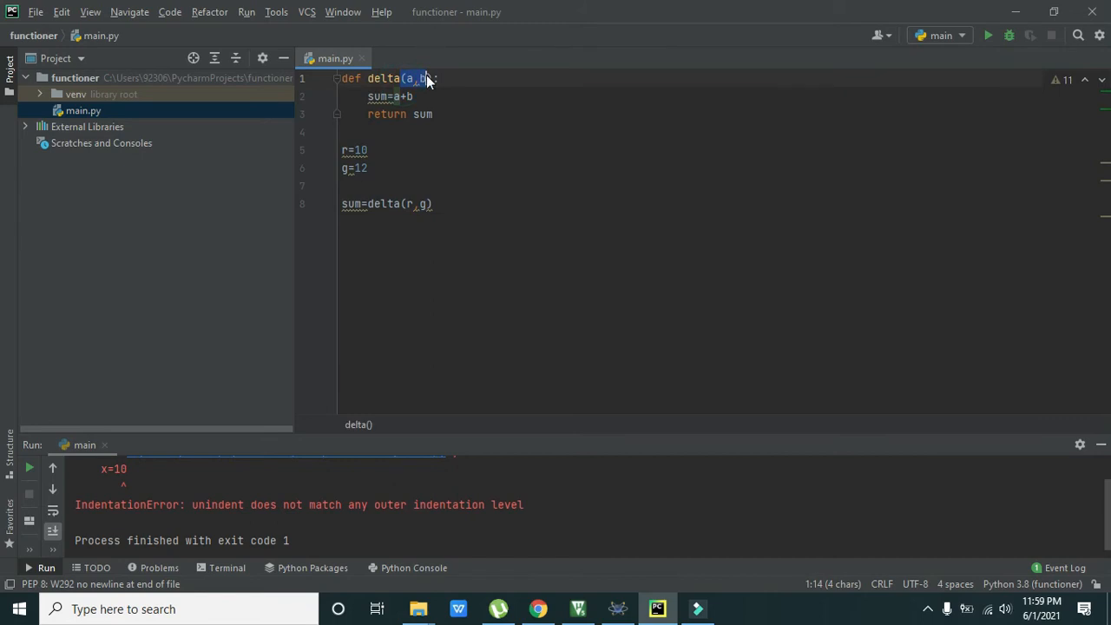
left_click(408, 203)
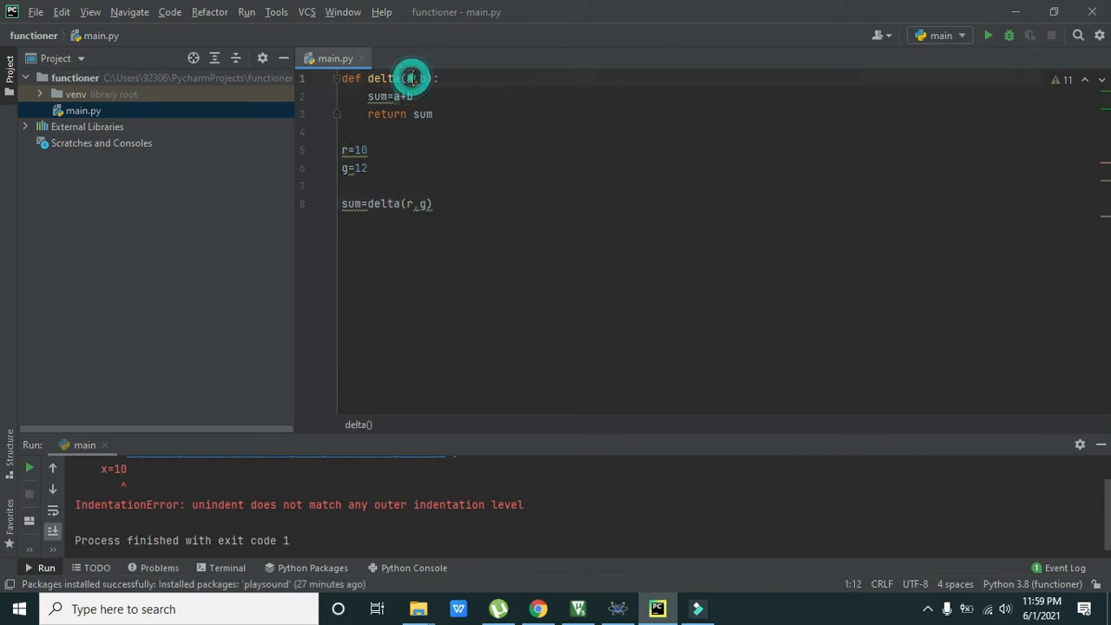
left_click(410, 78)
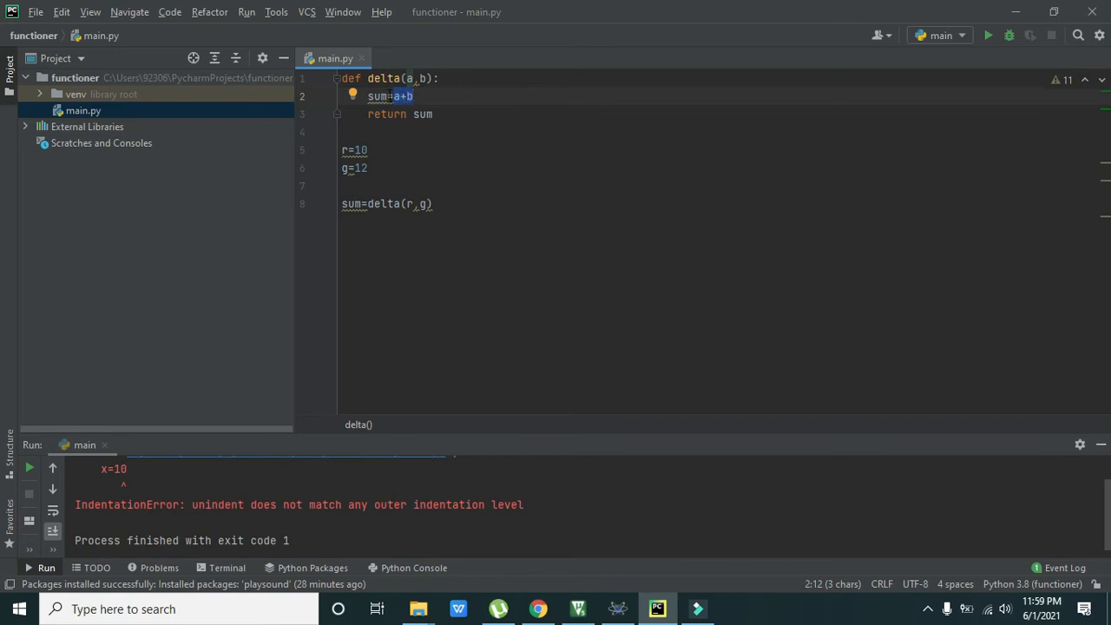
double_click(377, 96)
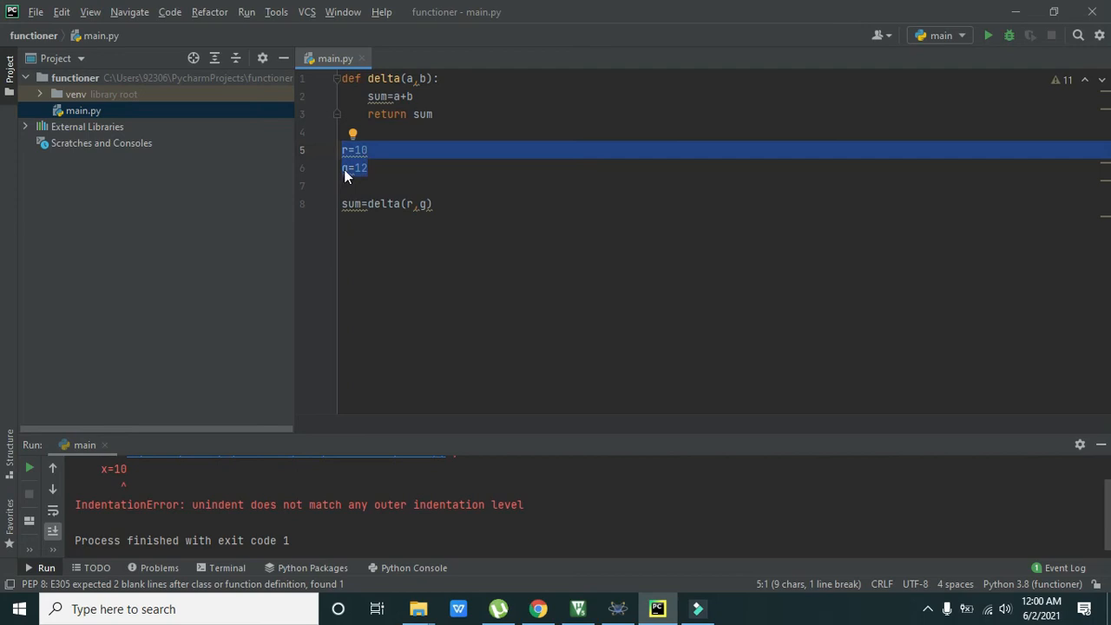
left_click(354, 203)
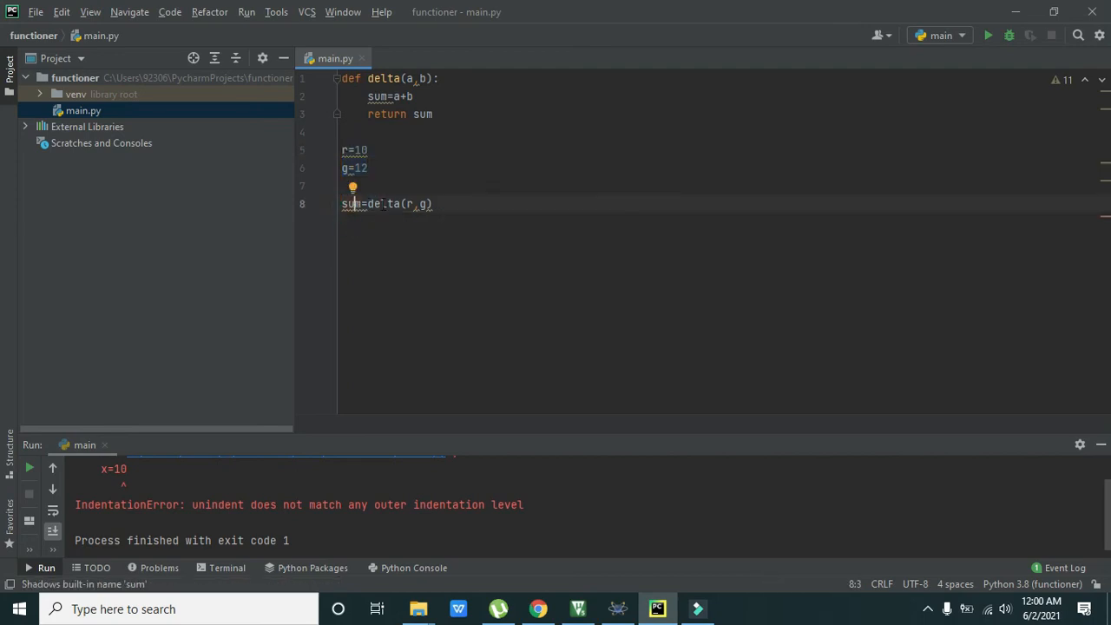
left_click(408, 203)
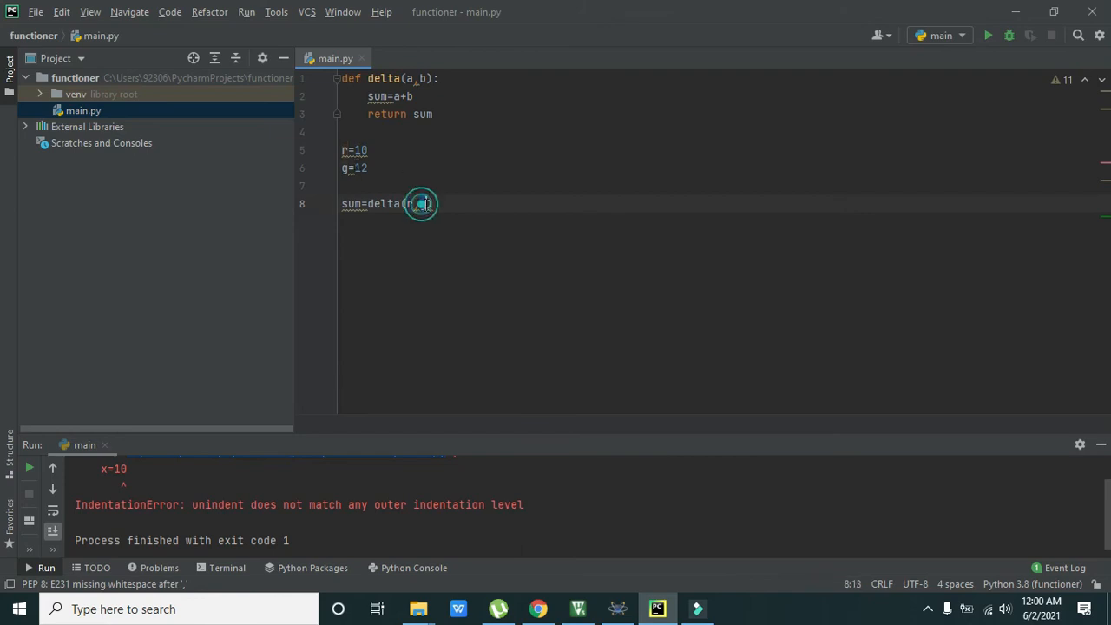
type("g")
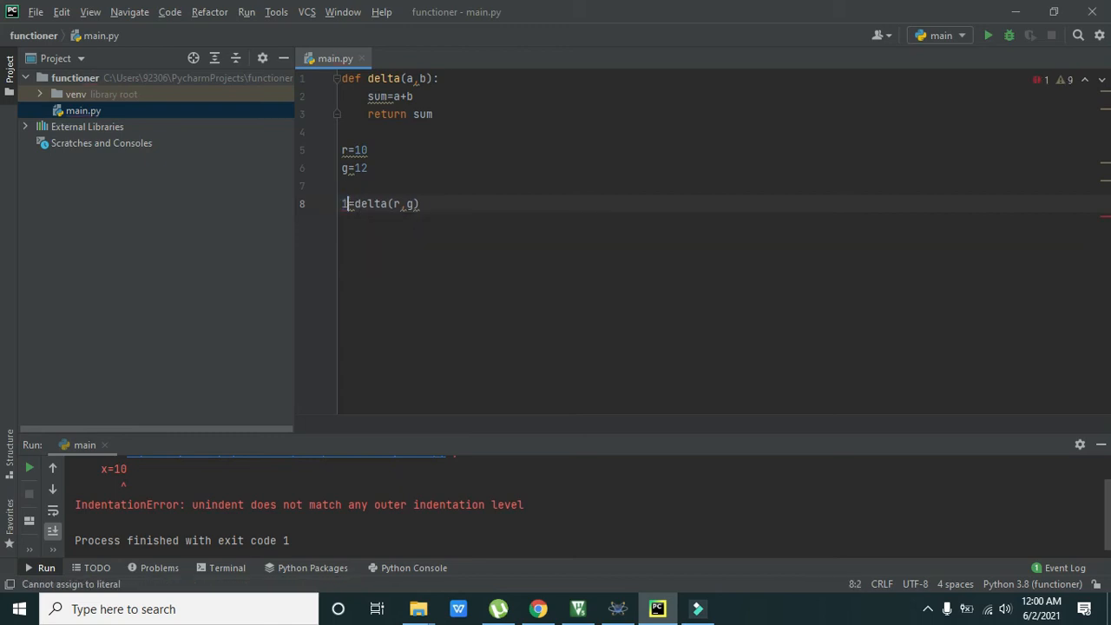
- Start a new line below the sum1 call with add1=delta()
type("sum")
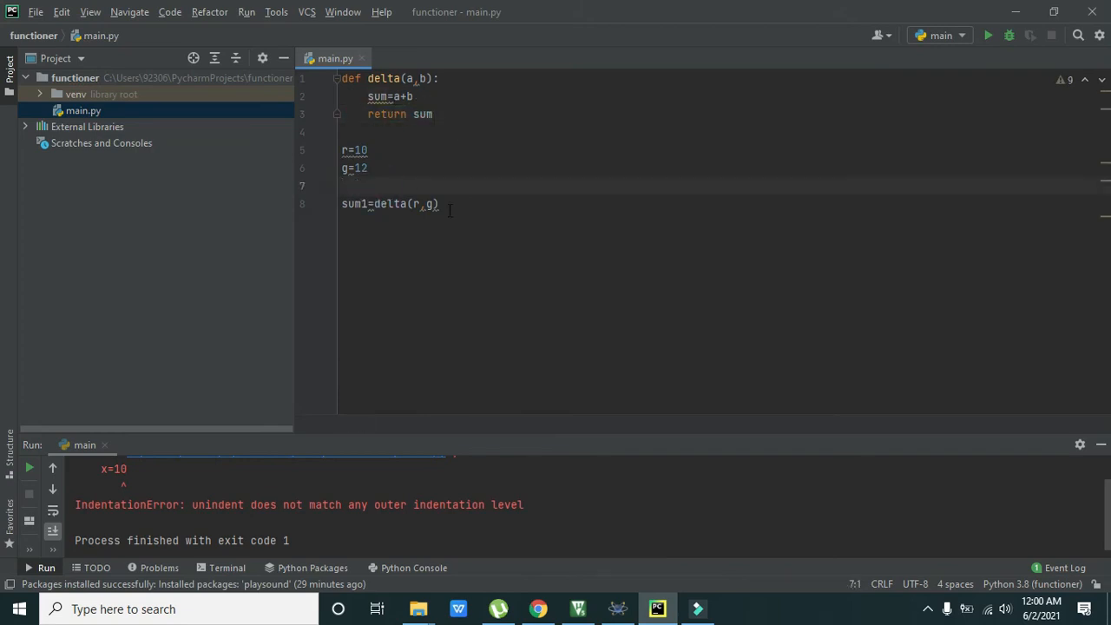
key("Return")
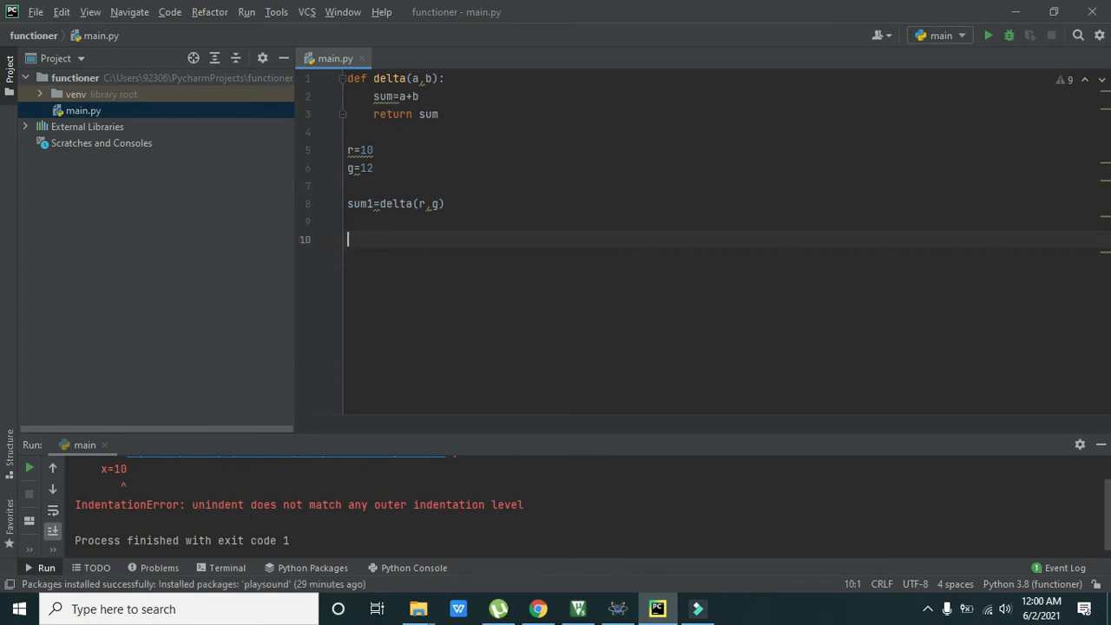
type("add1=")
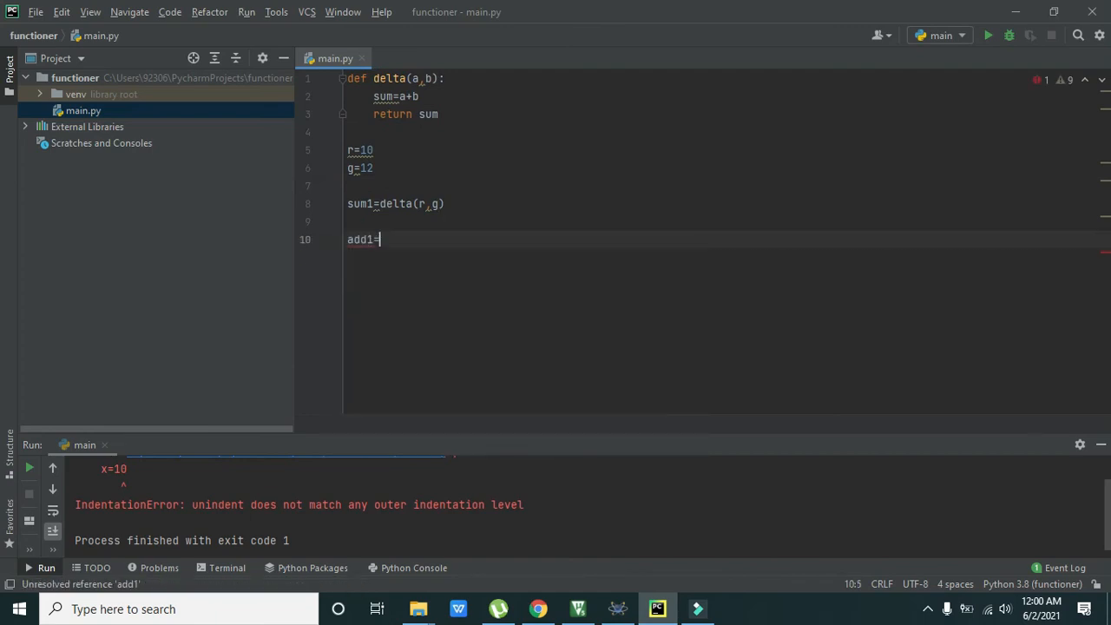
type("delta()")
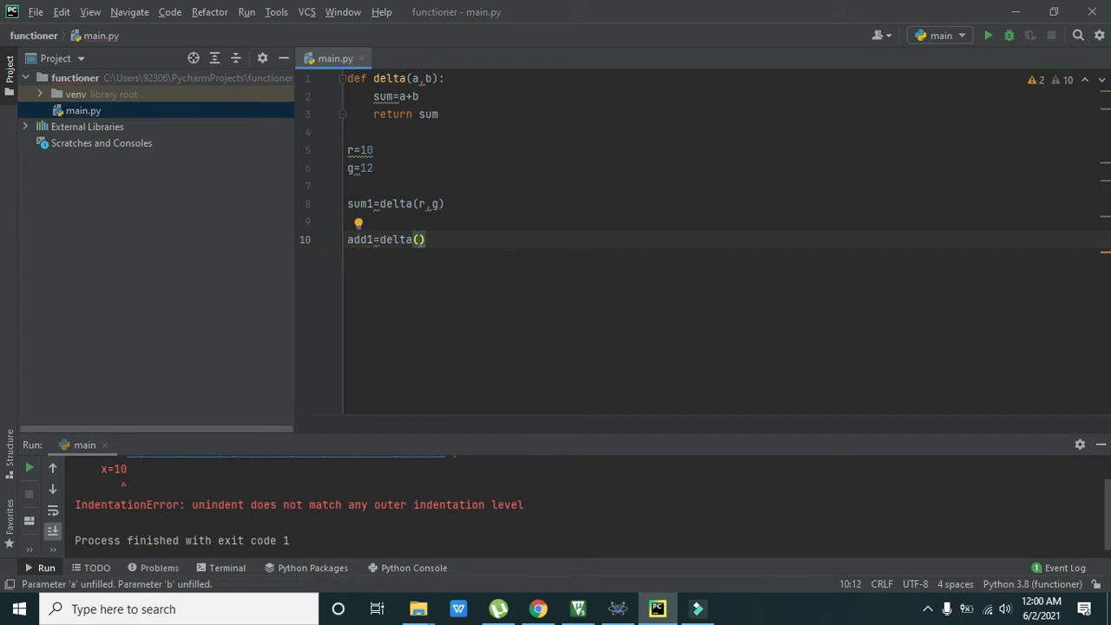
- Insert h=9 and t=12 above the add1 call, removing a stray 'int'
left_click(356, 220)
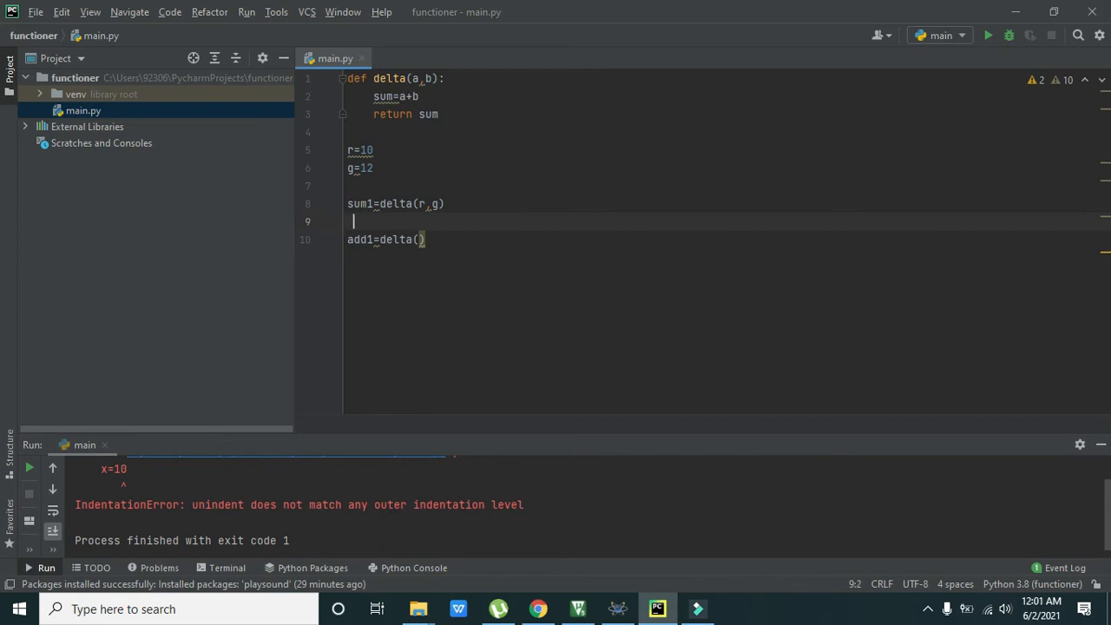
type("int n")
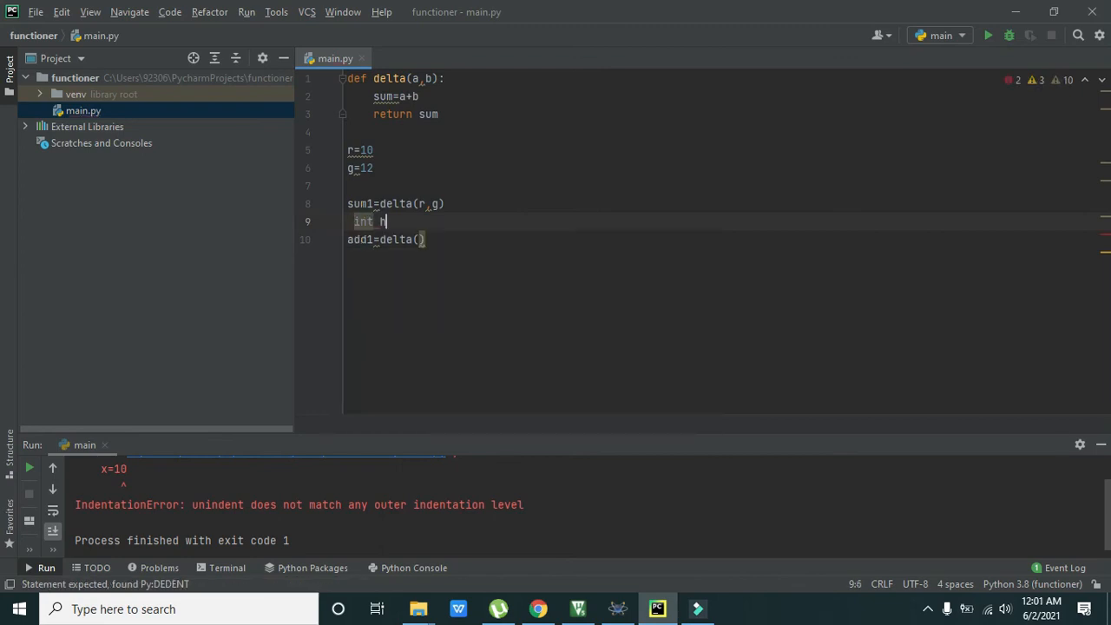
key("BackSpace")
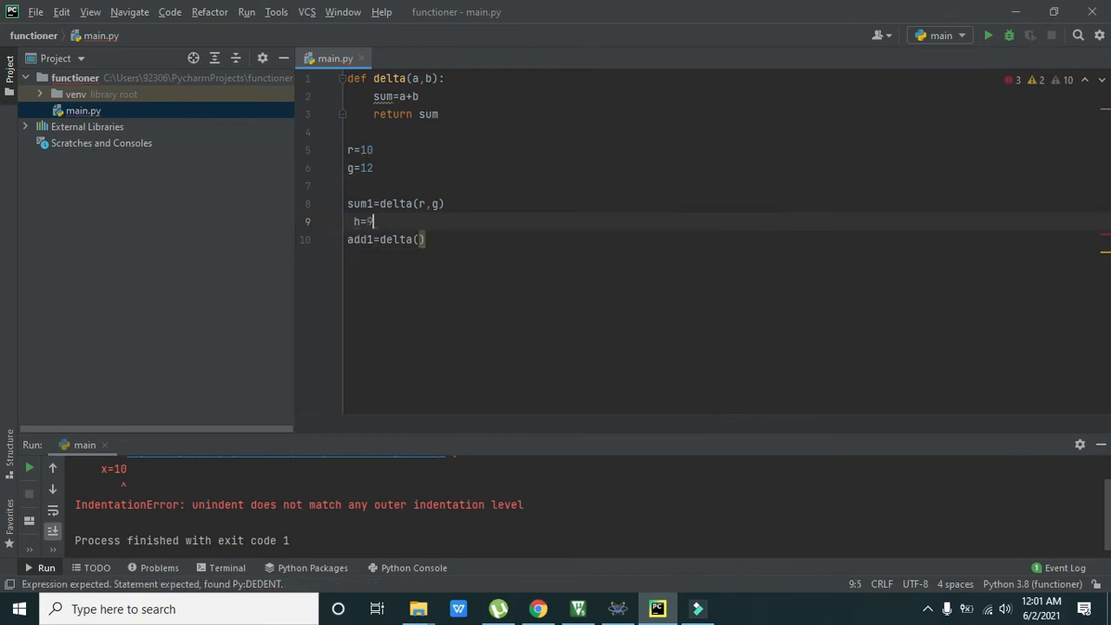
type("=")
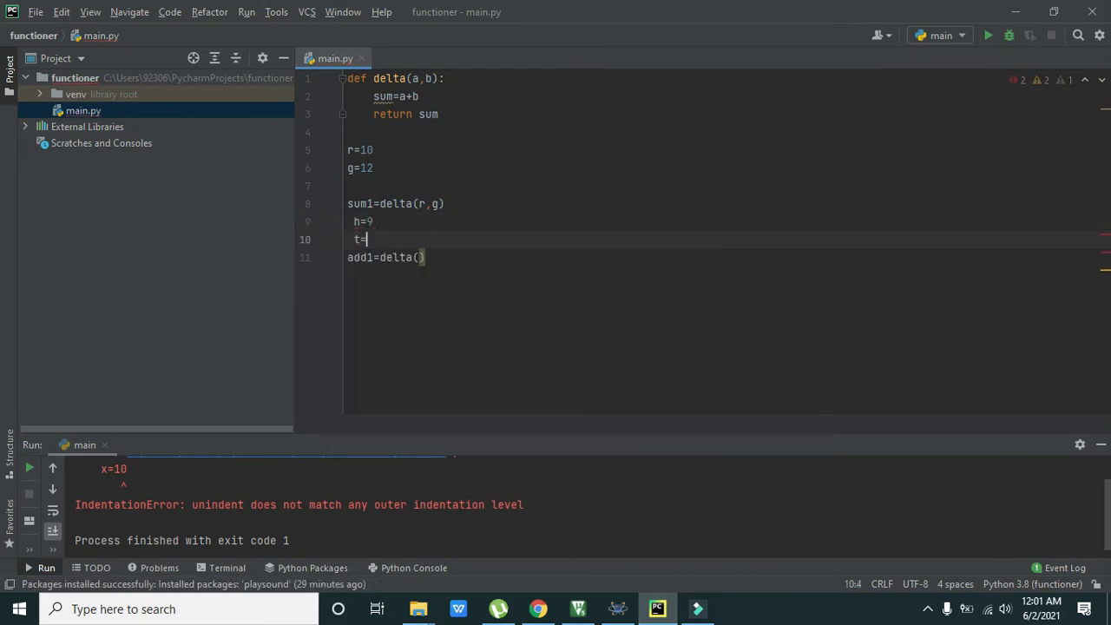
type("12")
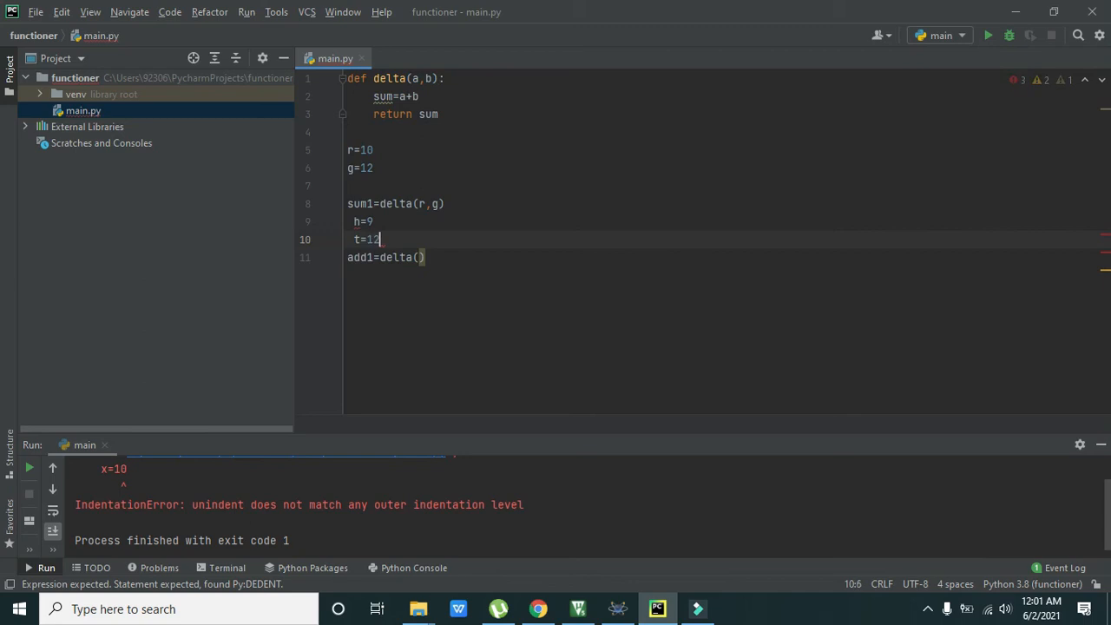
- Pass h and t into the call so it reads add1=delta(h,t)
left_click(419, 257)
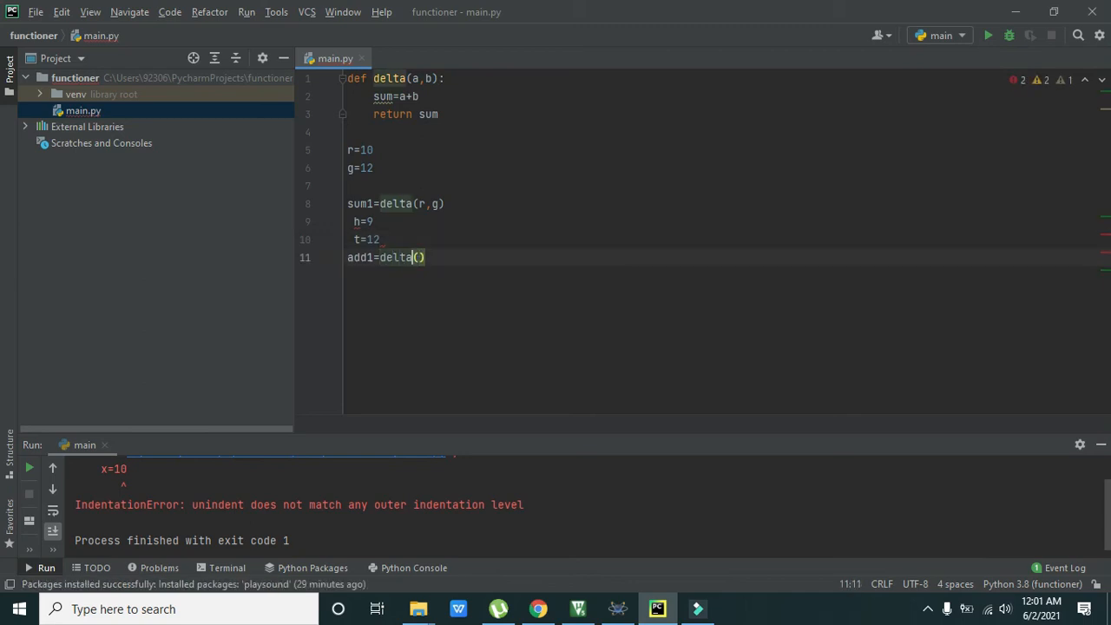
type("h,")
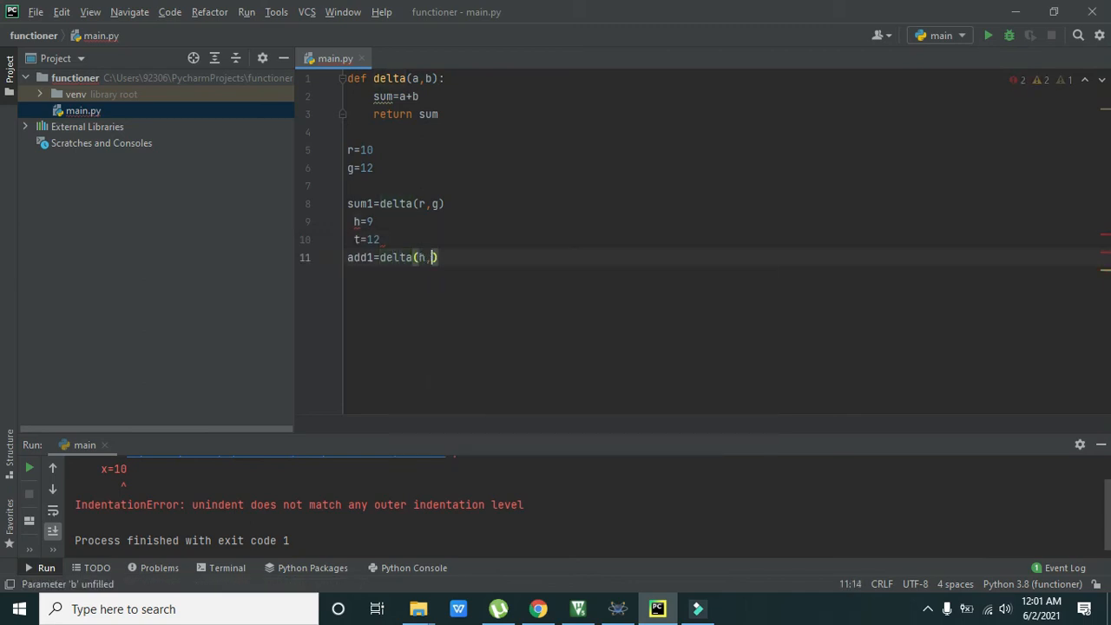
type("t")
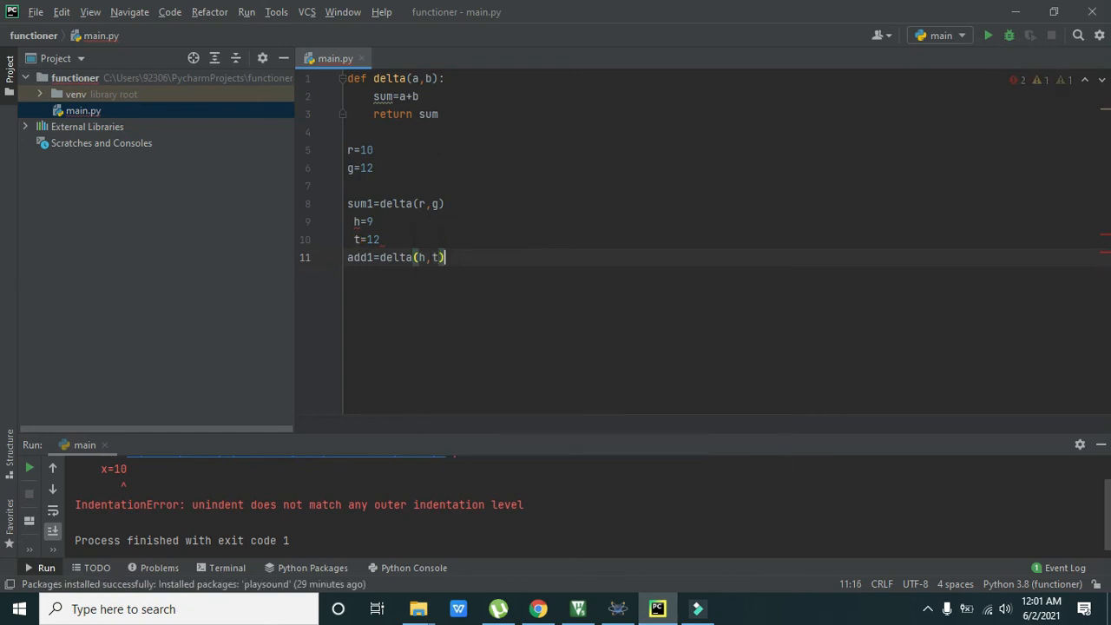
key("Return")
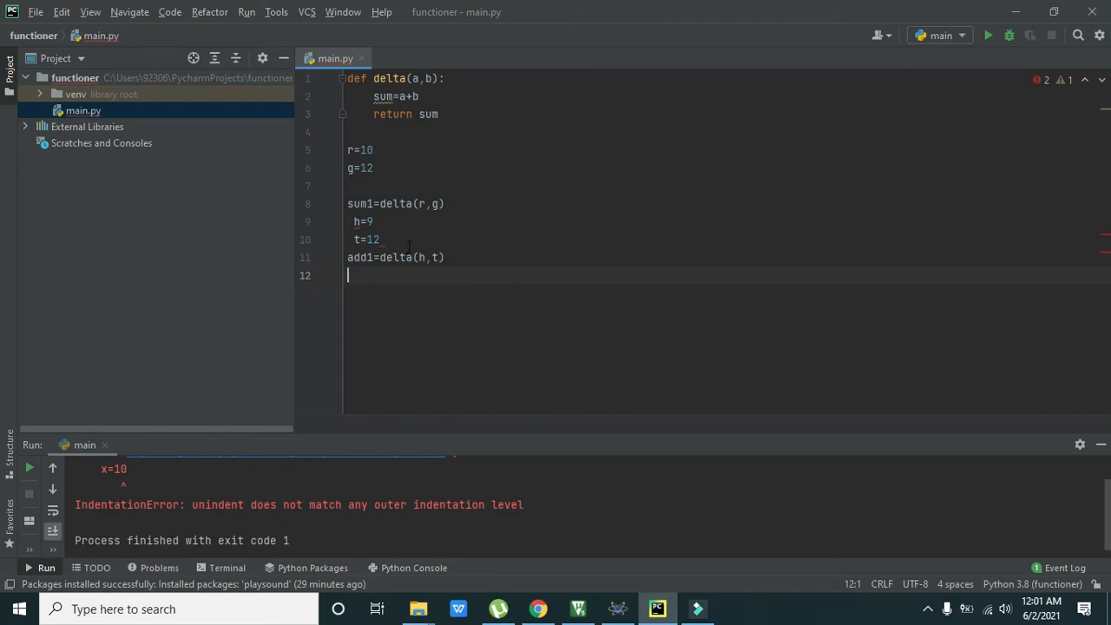
mouse_move(241, 21)
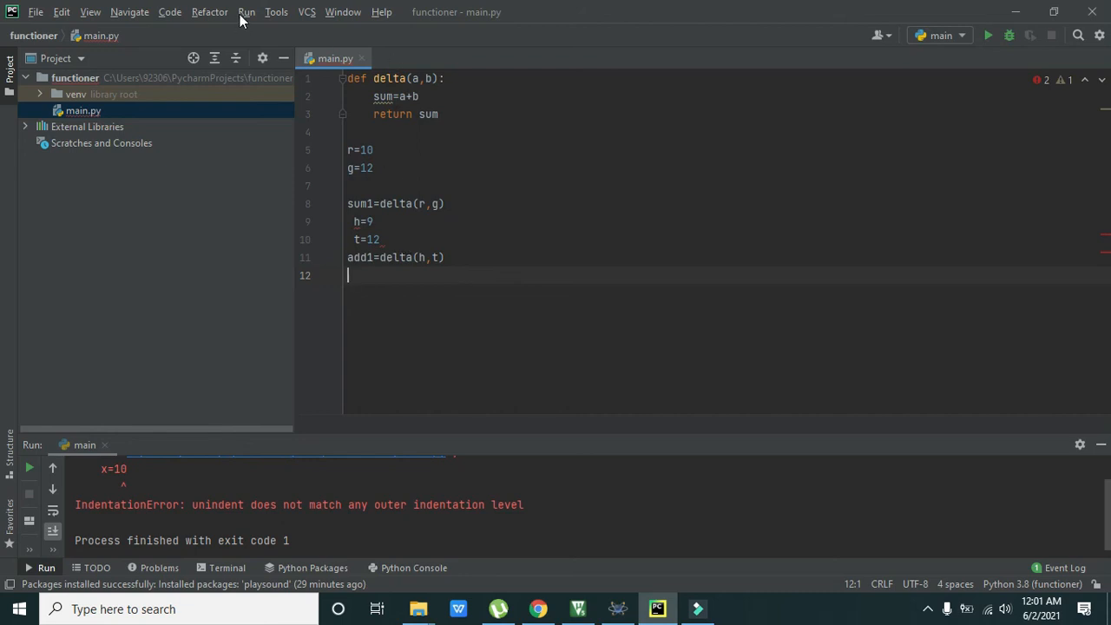
- Run main, remove the leading spaces before h=9 and t=12, and rerun main
left_click(247, 12)
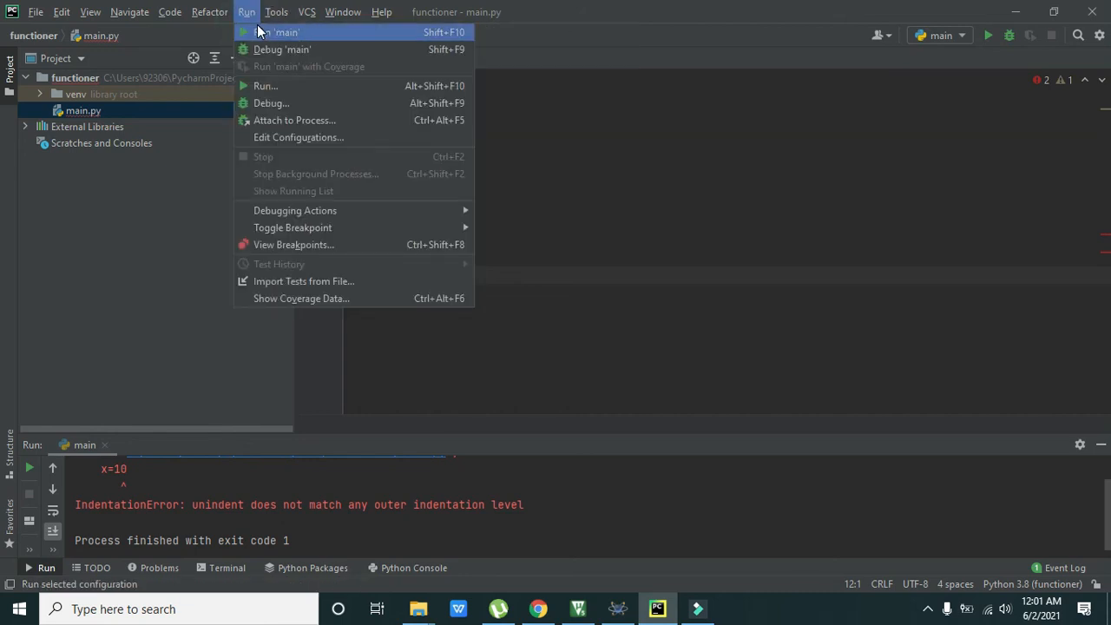
left_click(277, 32)
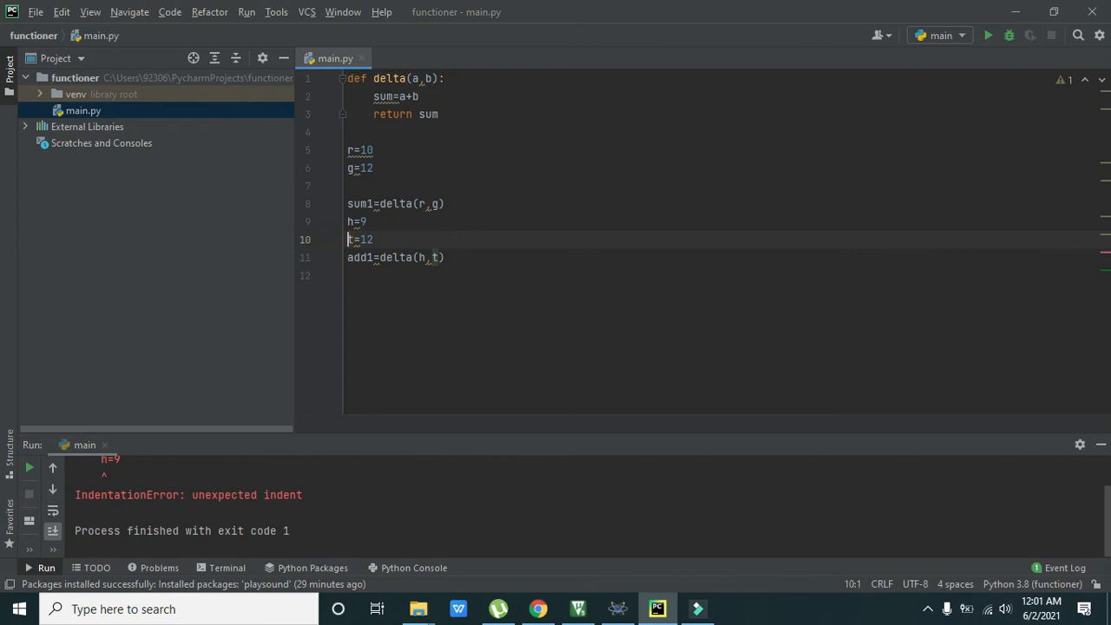
mouse_move(174, 9)
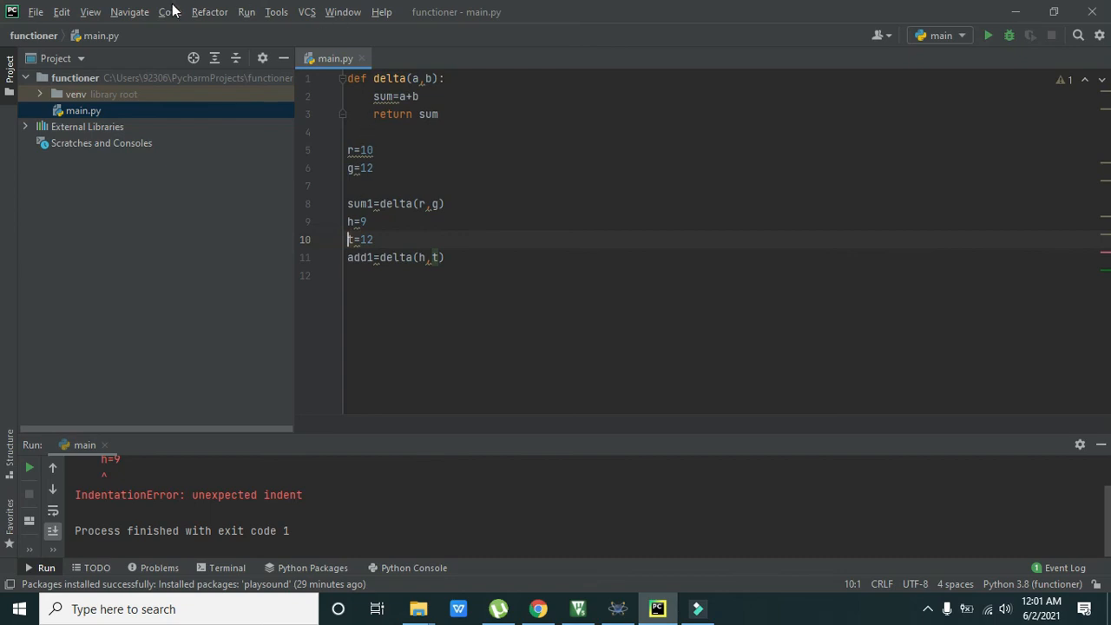
left_click(247, 12)
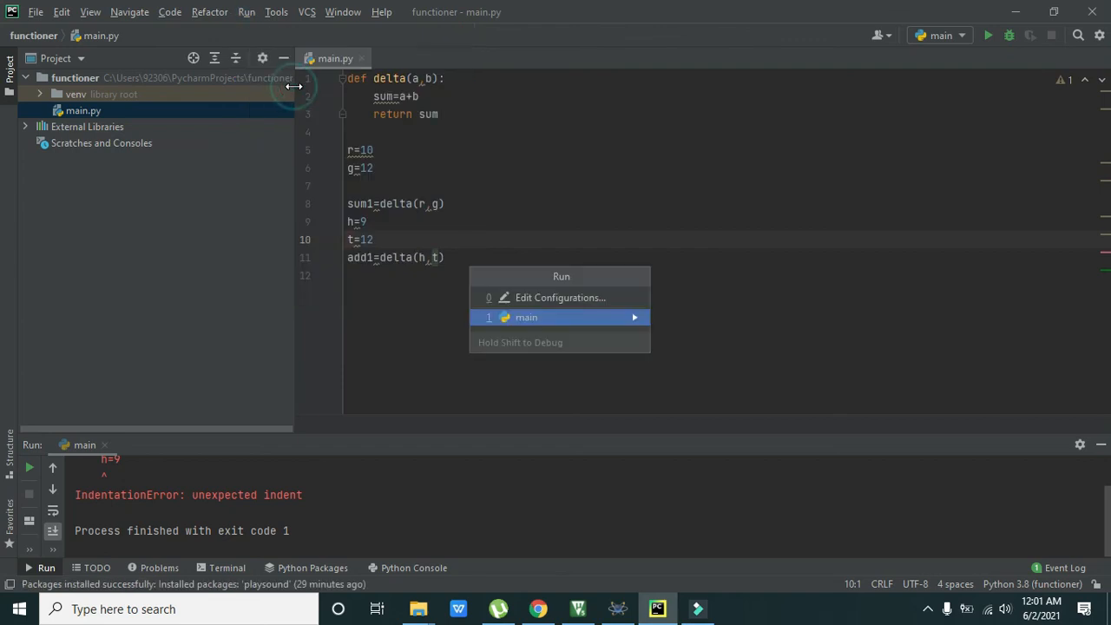
left_click(526, 317)
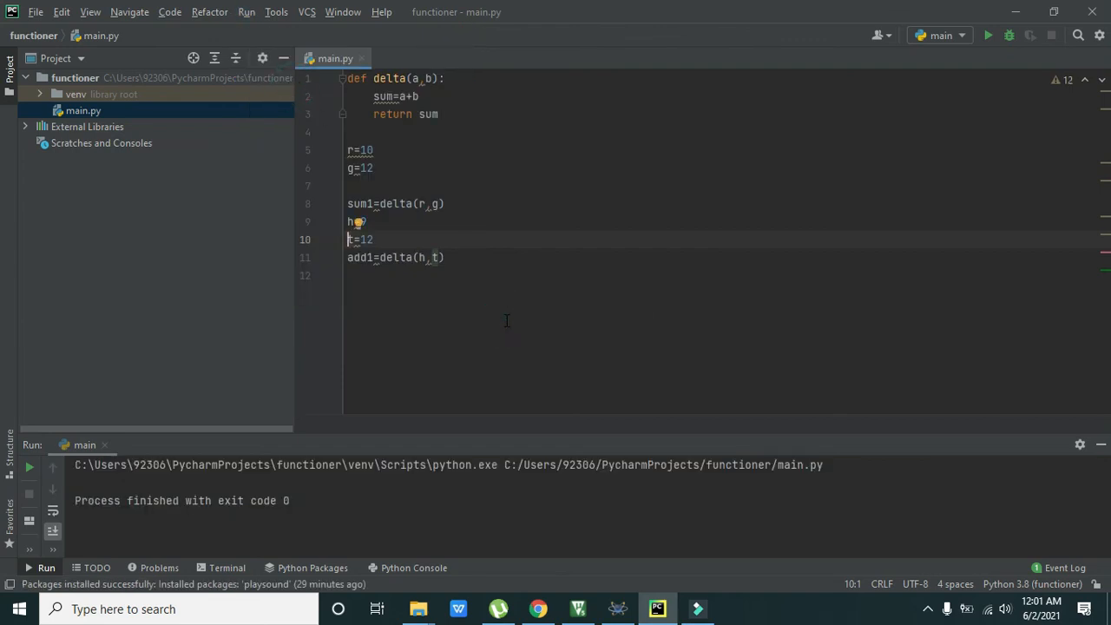
mouse_move(421, 429)
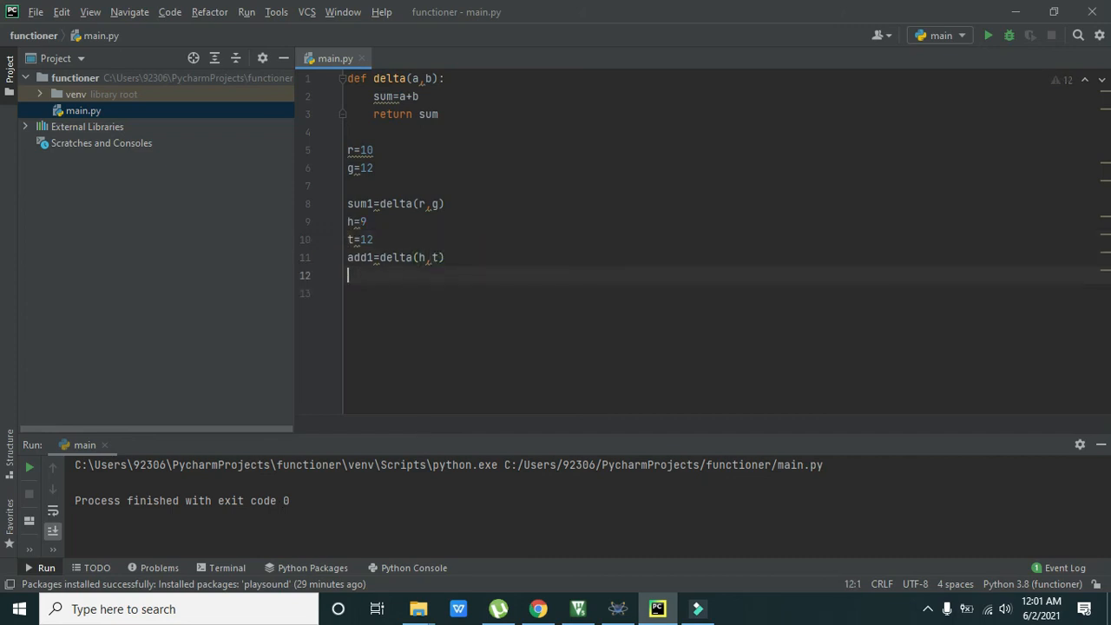
- Add print(add1) as the final line and run main to output 21
type("print")
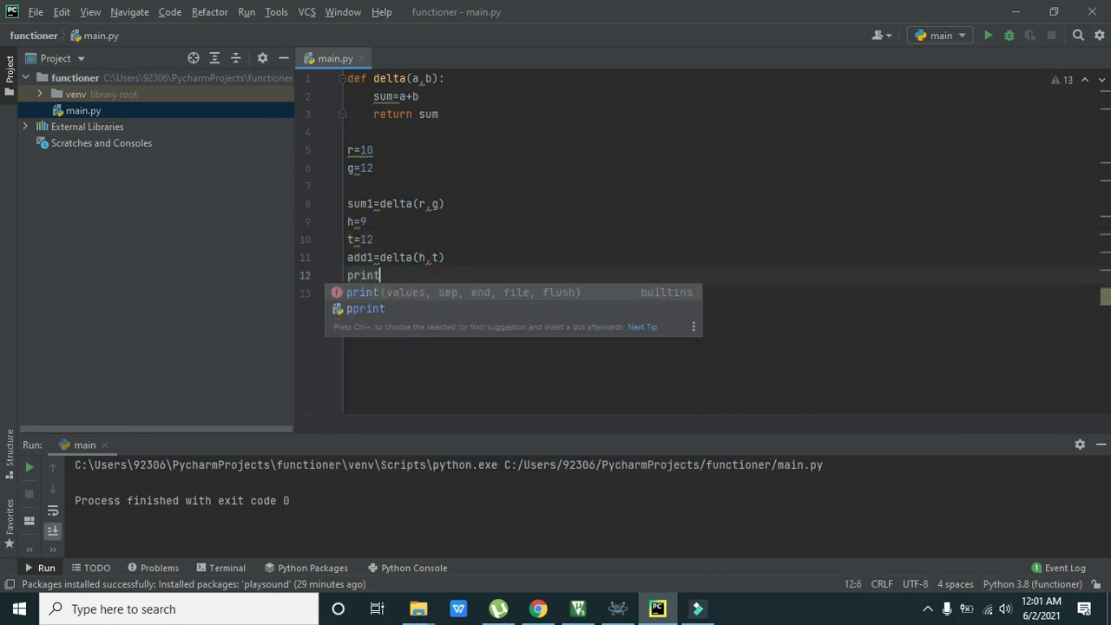
type("(a")
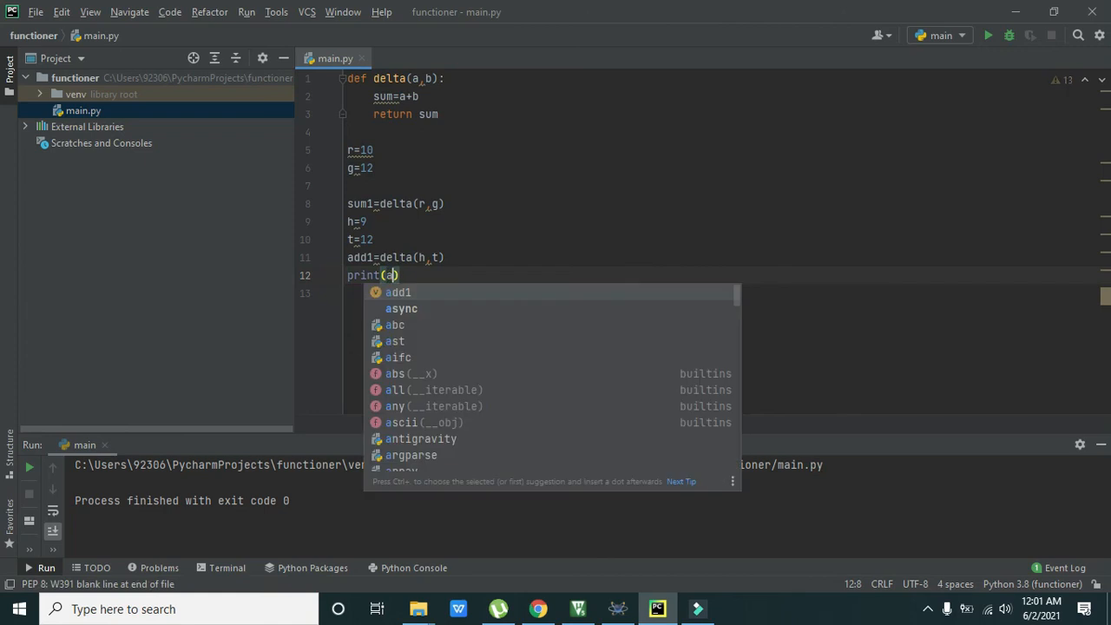
left_click(397, 292)
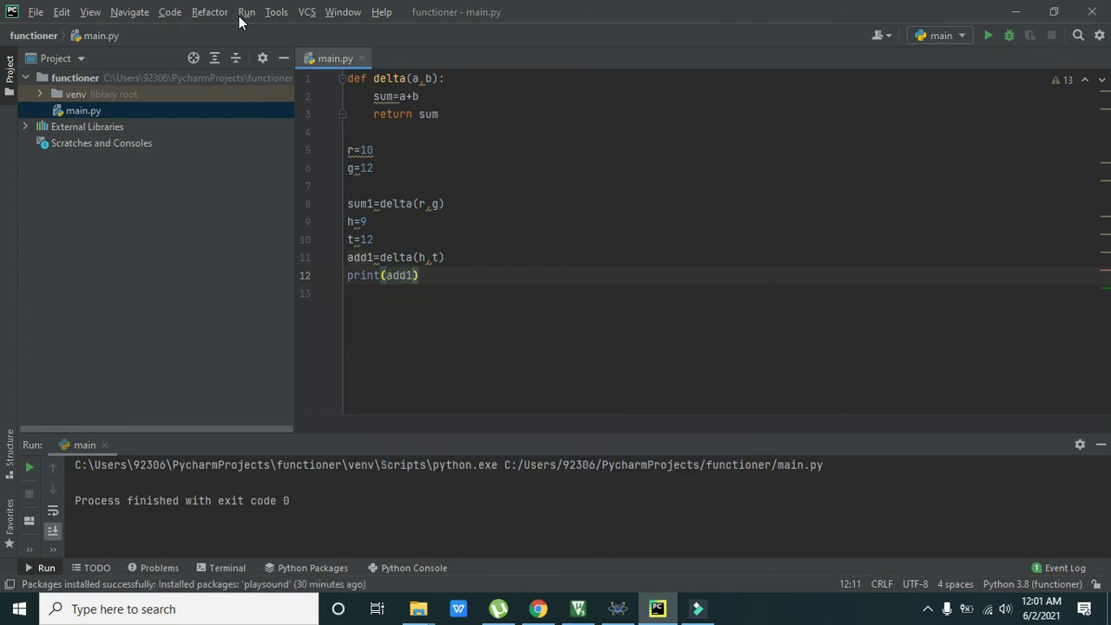
left_click(988, 35)
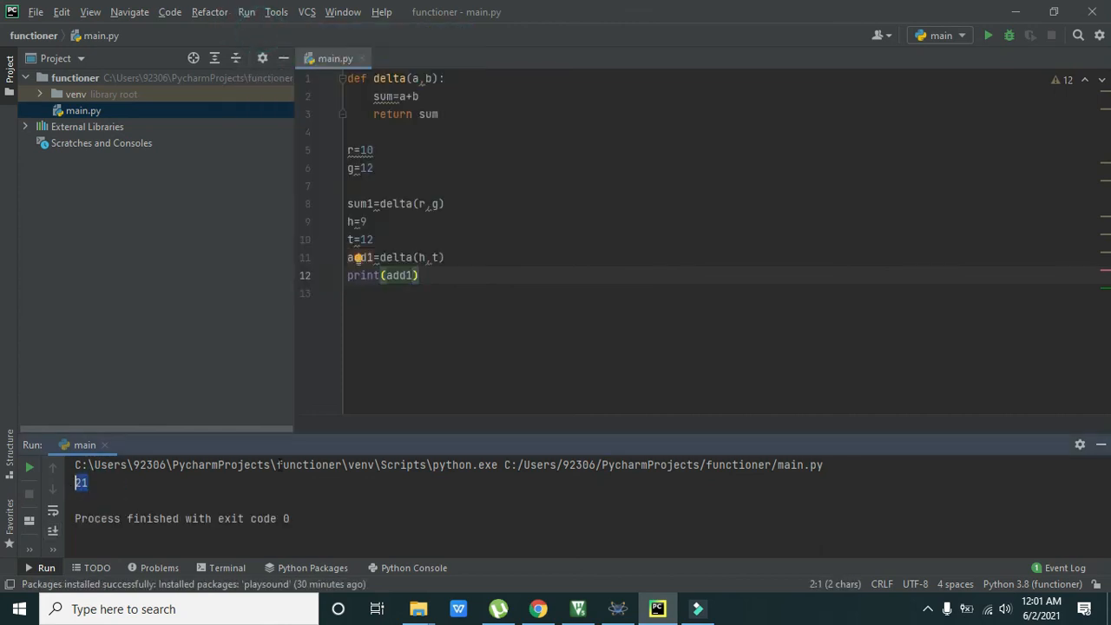
left_click(375, 275)
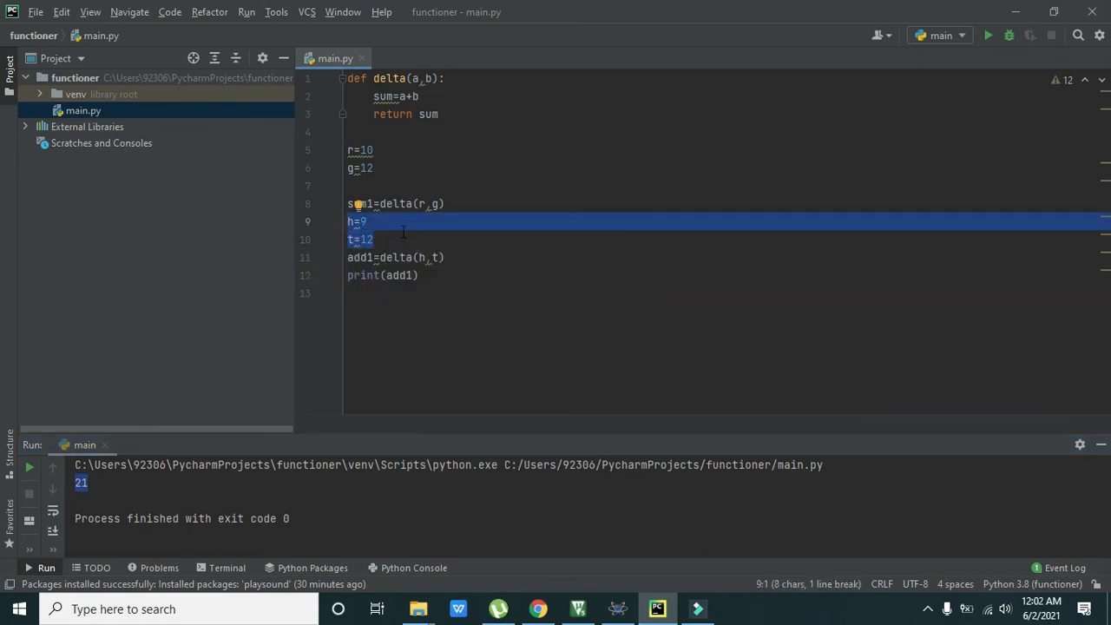
left_click(371, 239)
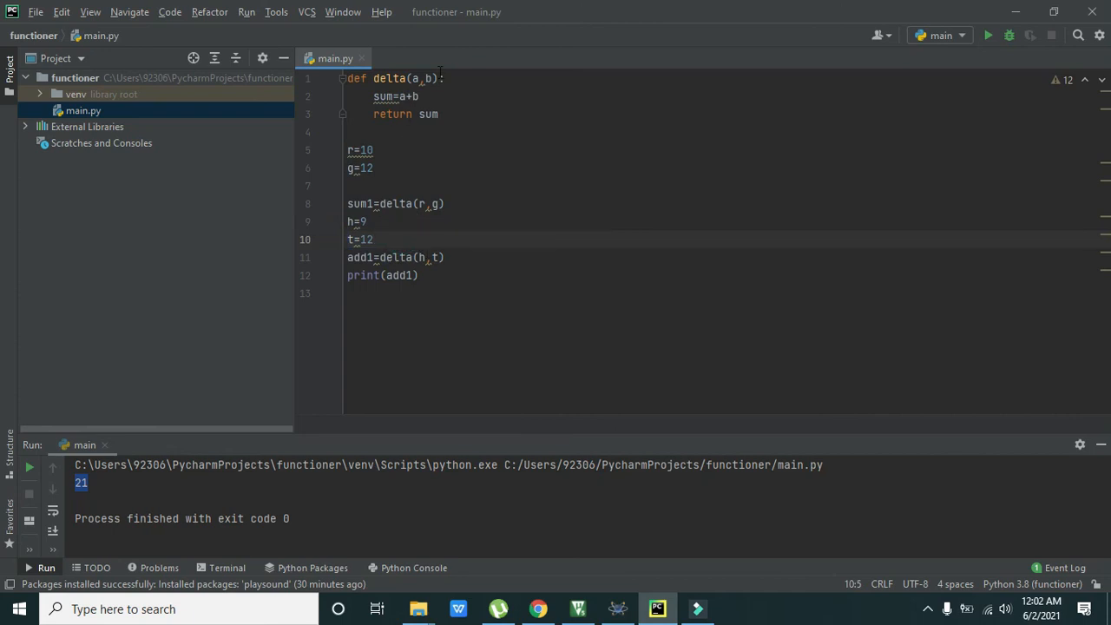
double_click(417, 78)
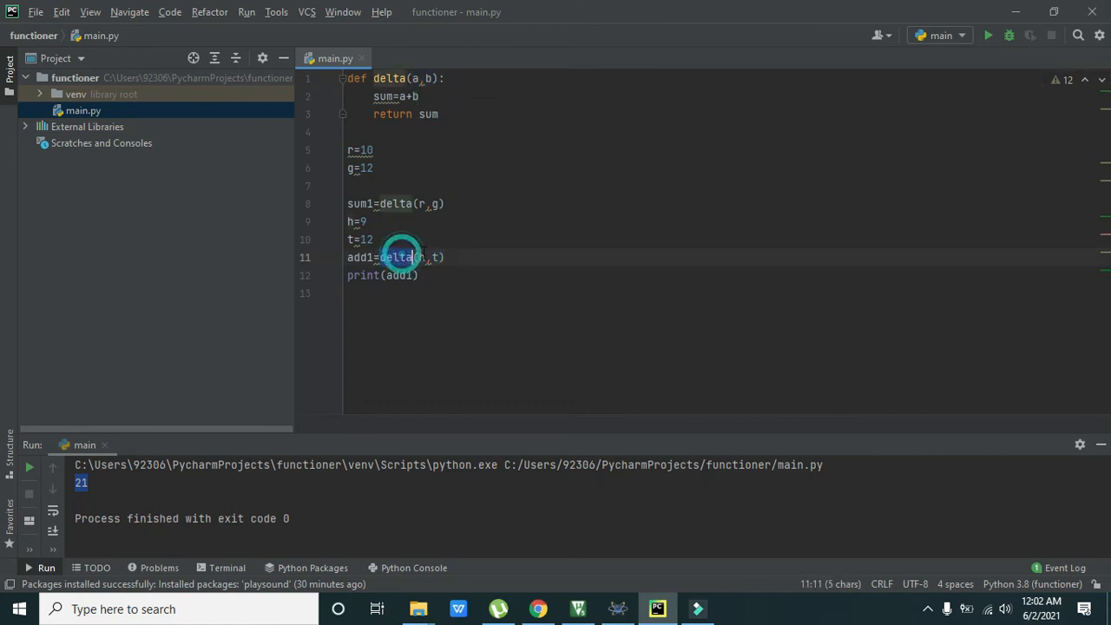
left_click(415, 78)
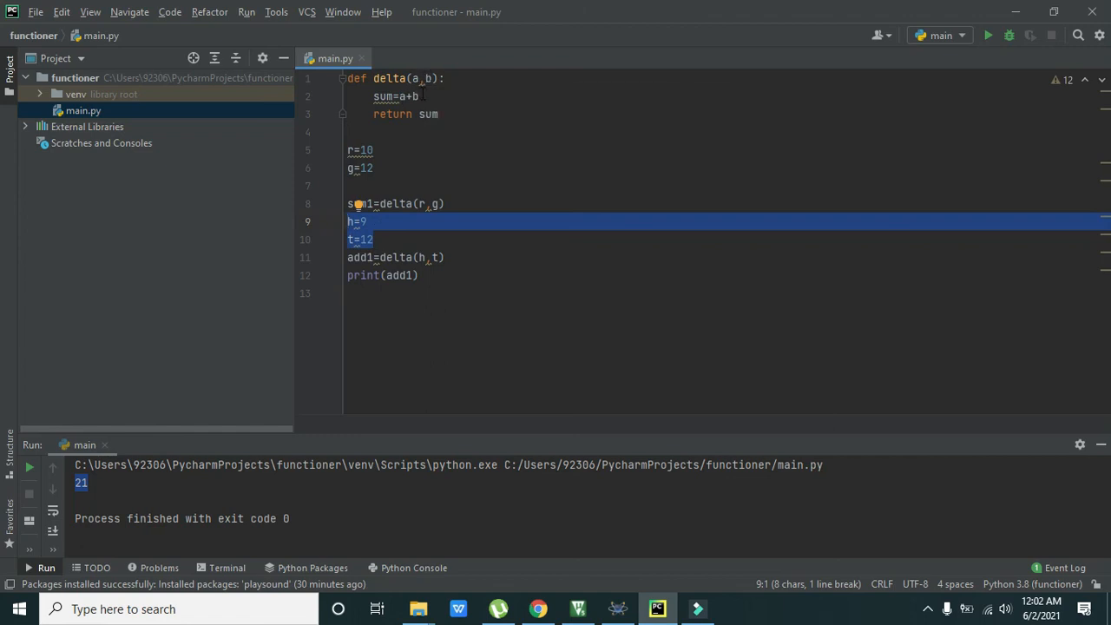
left_click(404, 97)
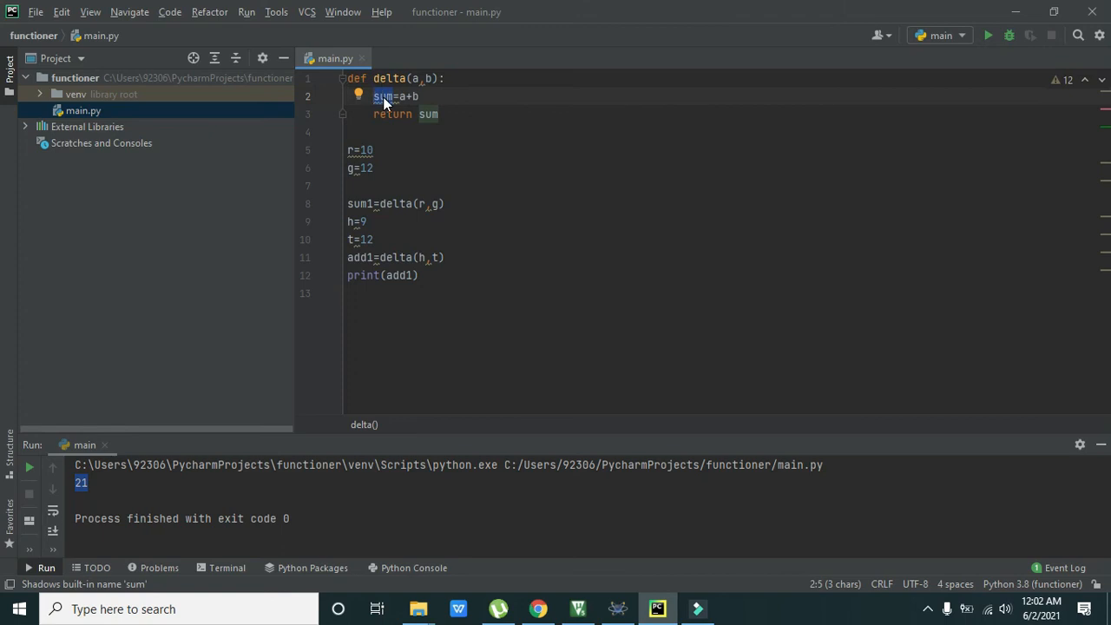
left_click(390, 78)
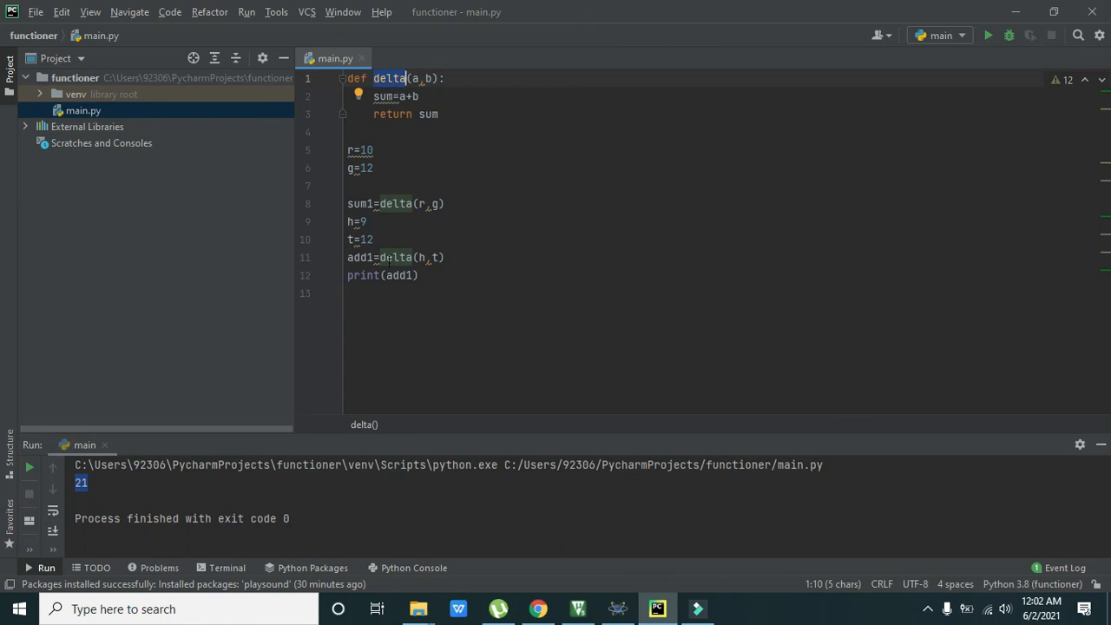
left_click(395, 257)
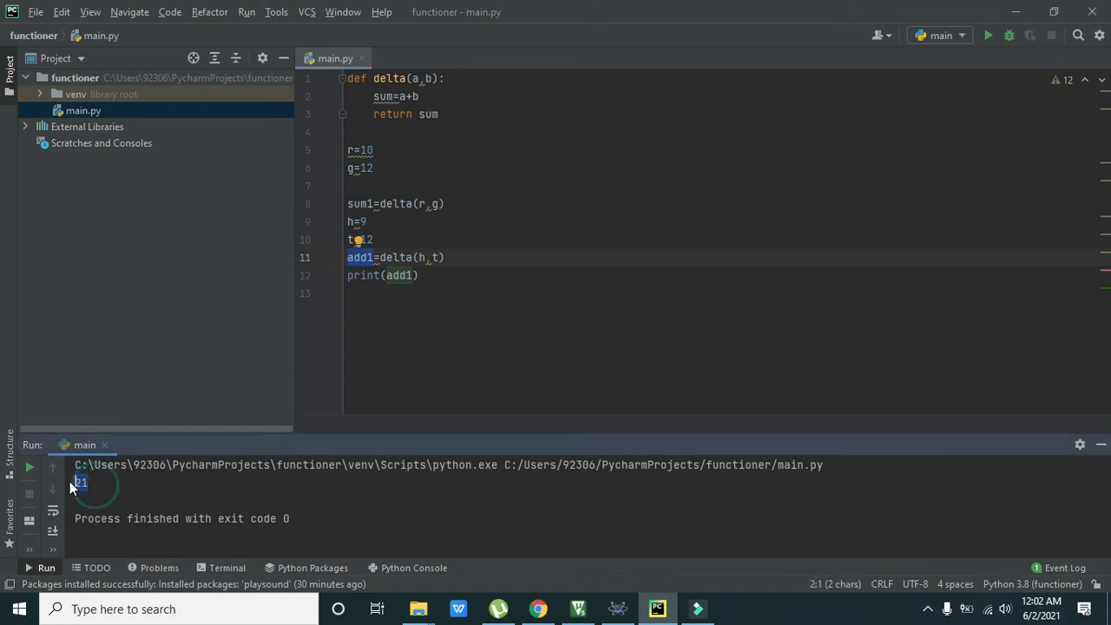
left_click(444, 275)
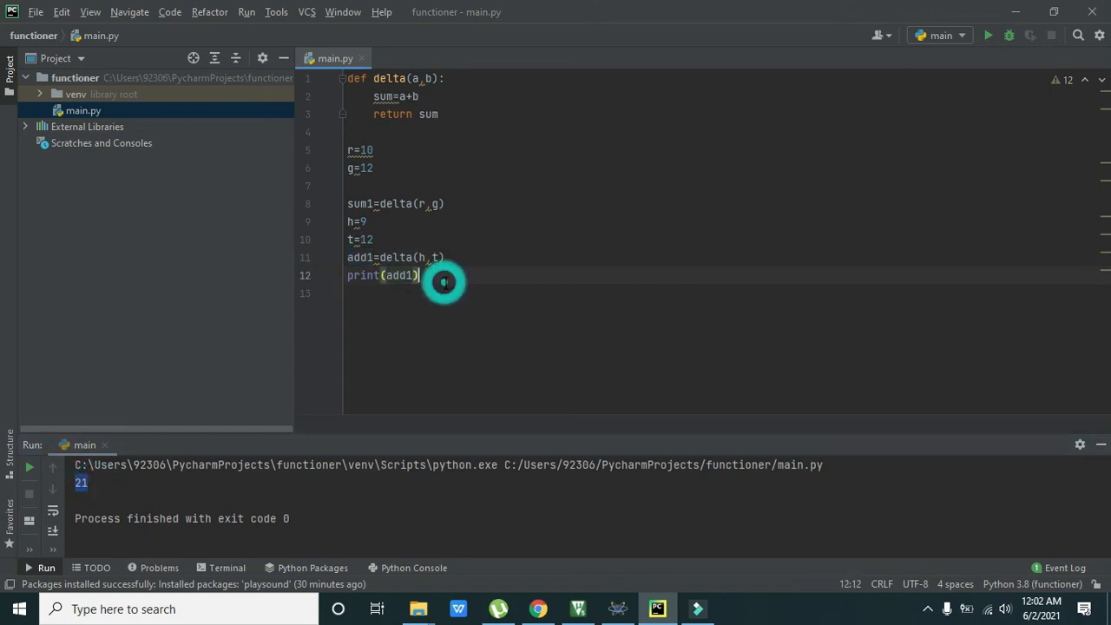